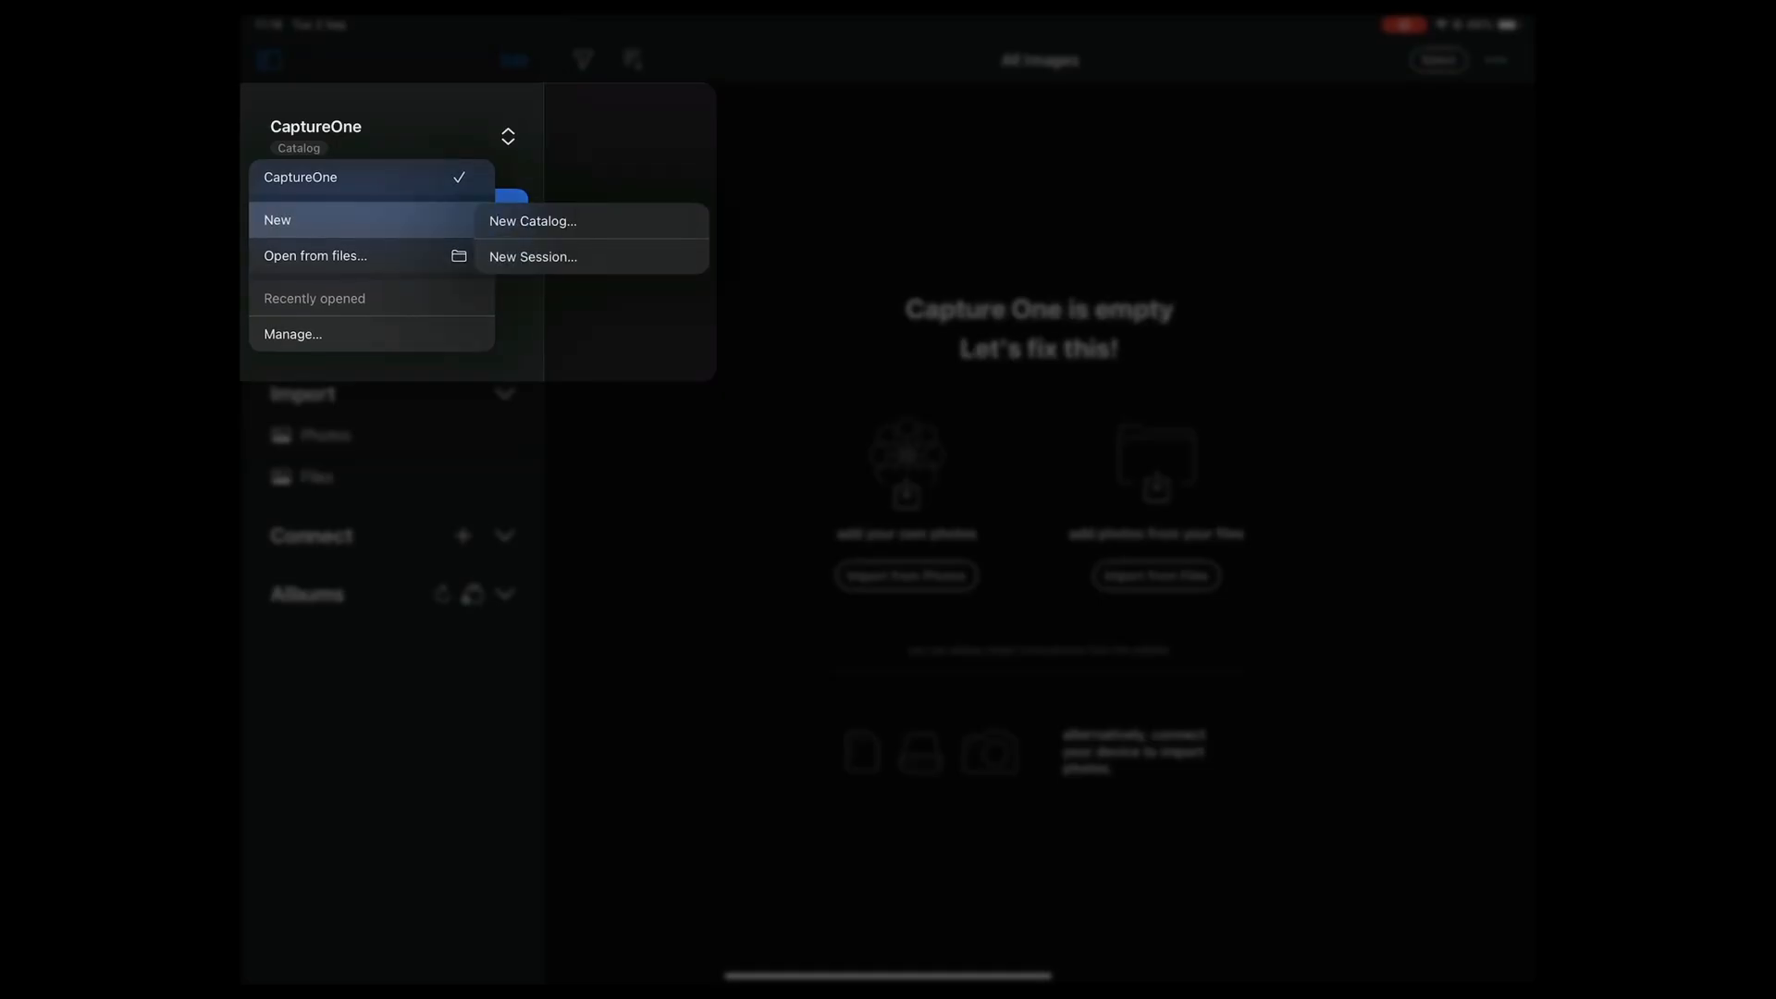
- Begin a new session from the catalog switcher, leaving the name 'Untitled' for now
{"action": "left_click", "coordinate": [533, 255]}
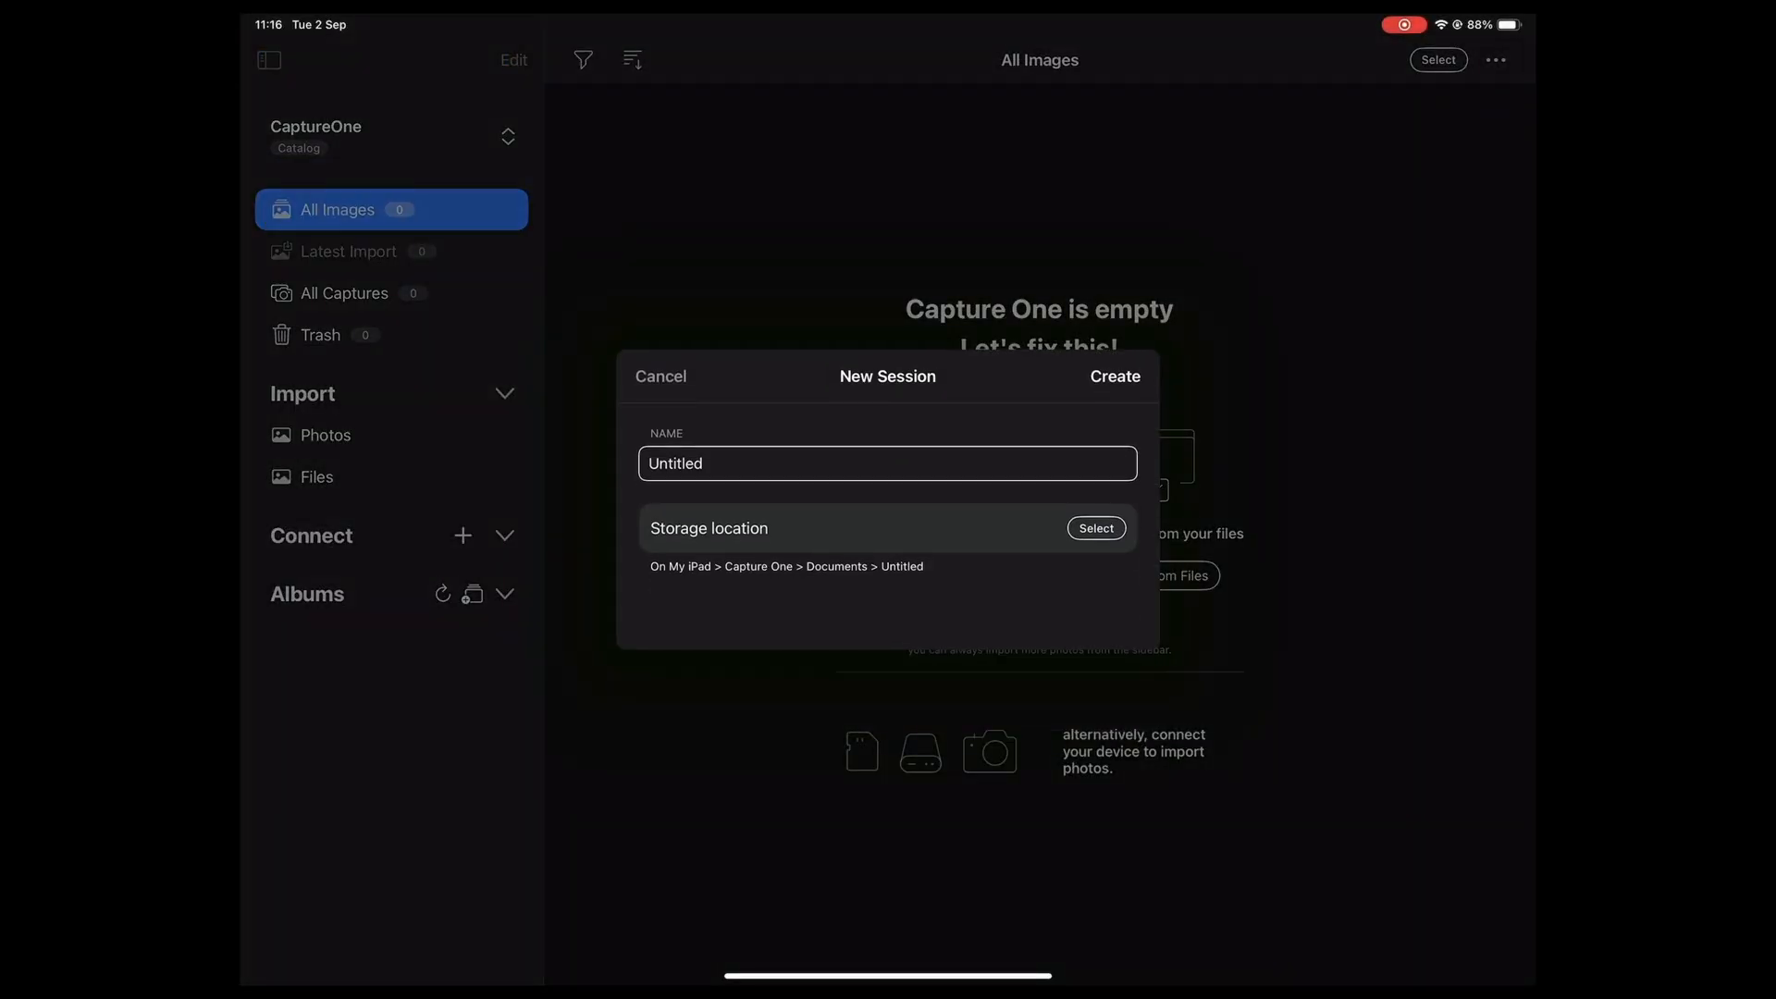
- Create the session 'TB - Paul - Weld' stored in the TB Paul folder
{"action": "type", "text": "U"}
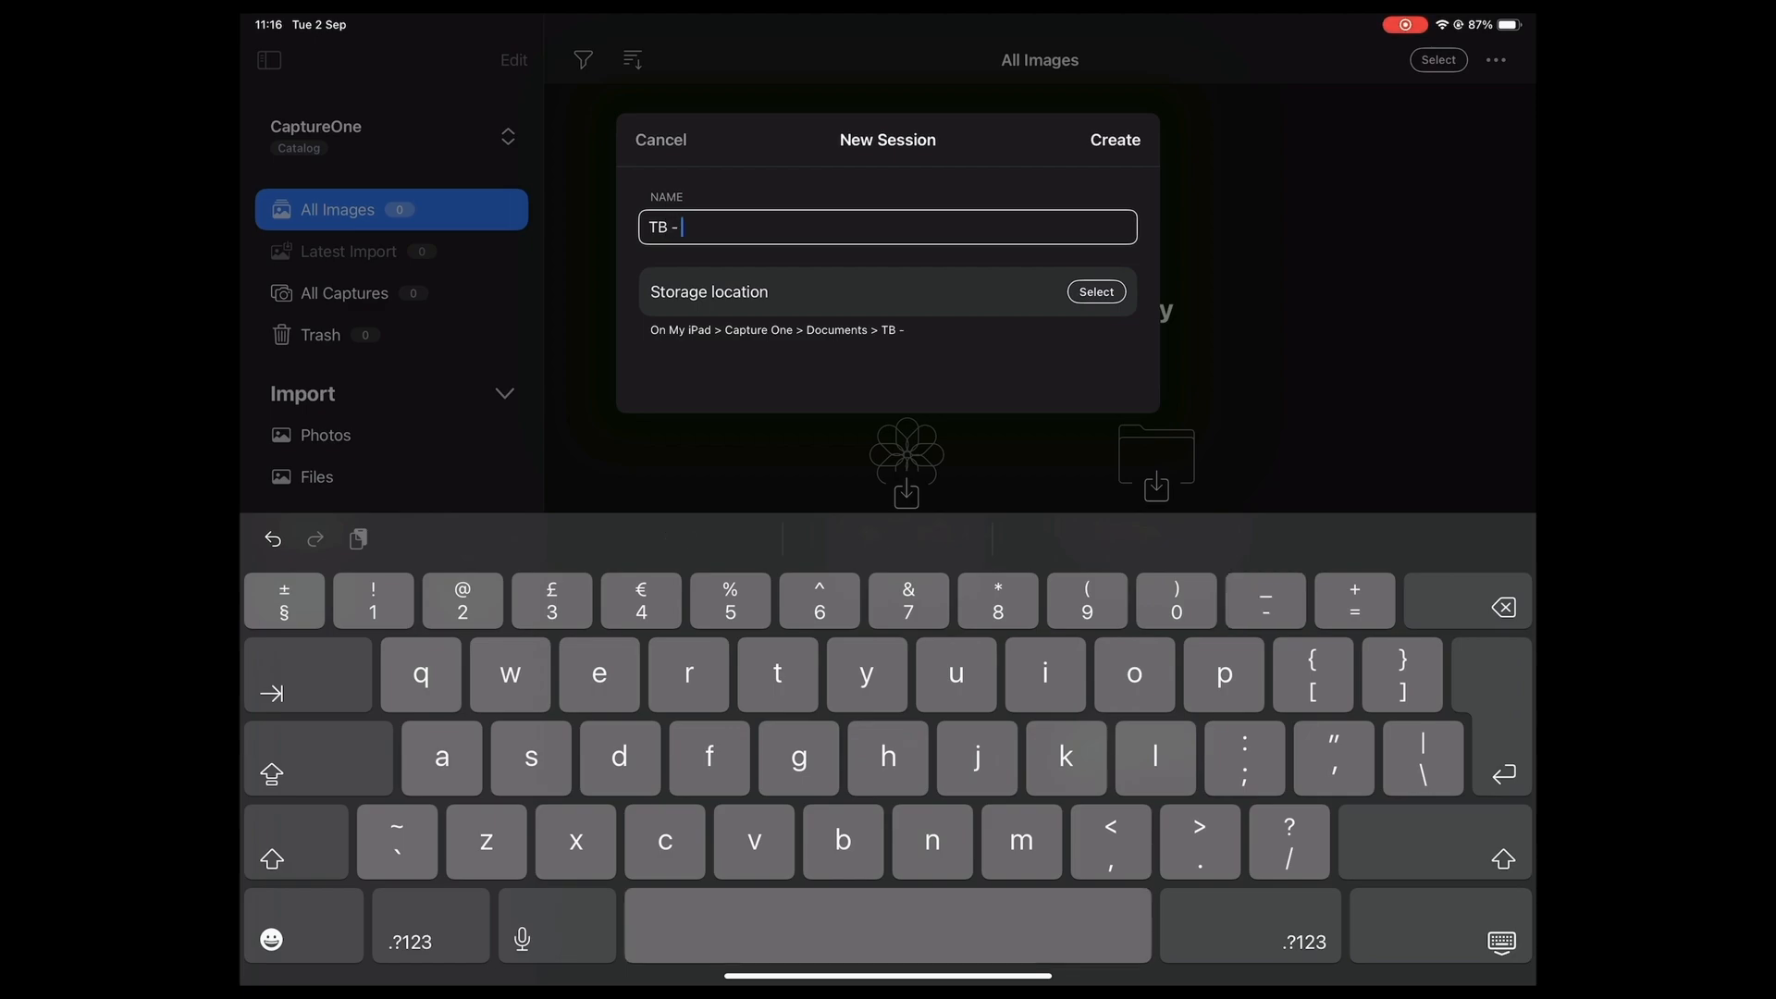
{"action": "type", "text": "Paul"}
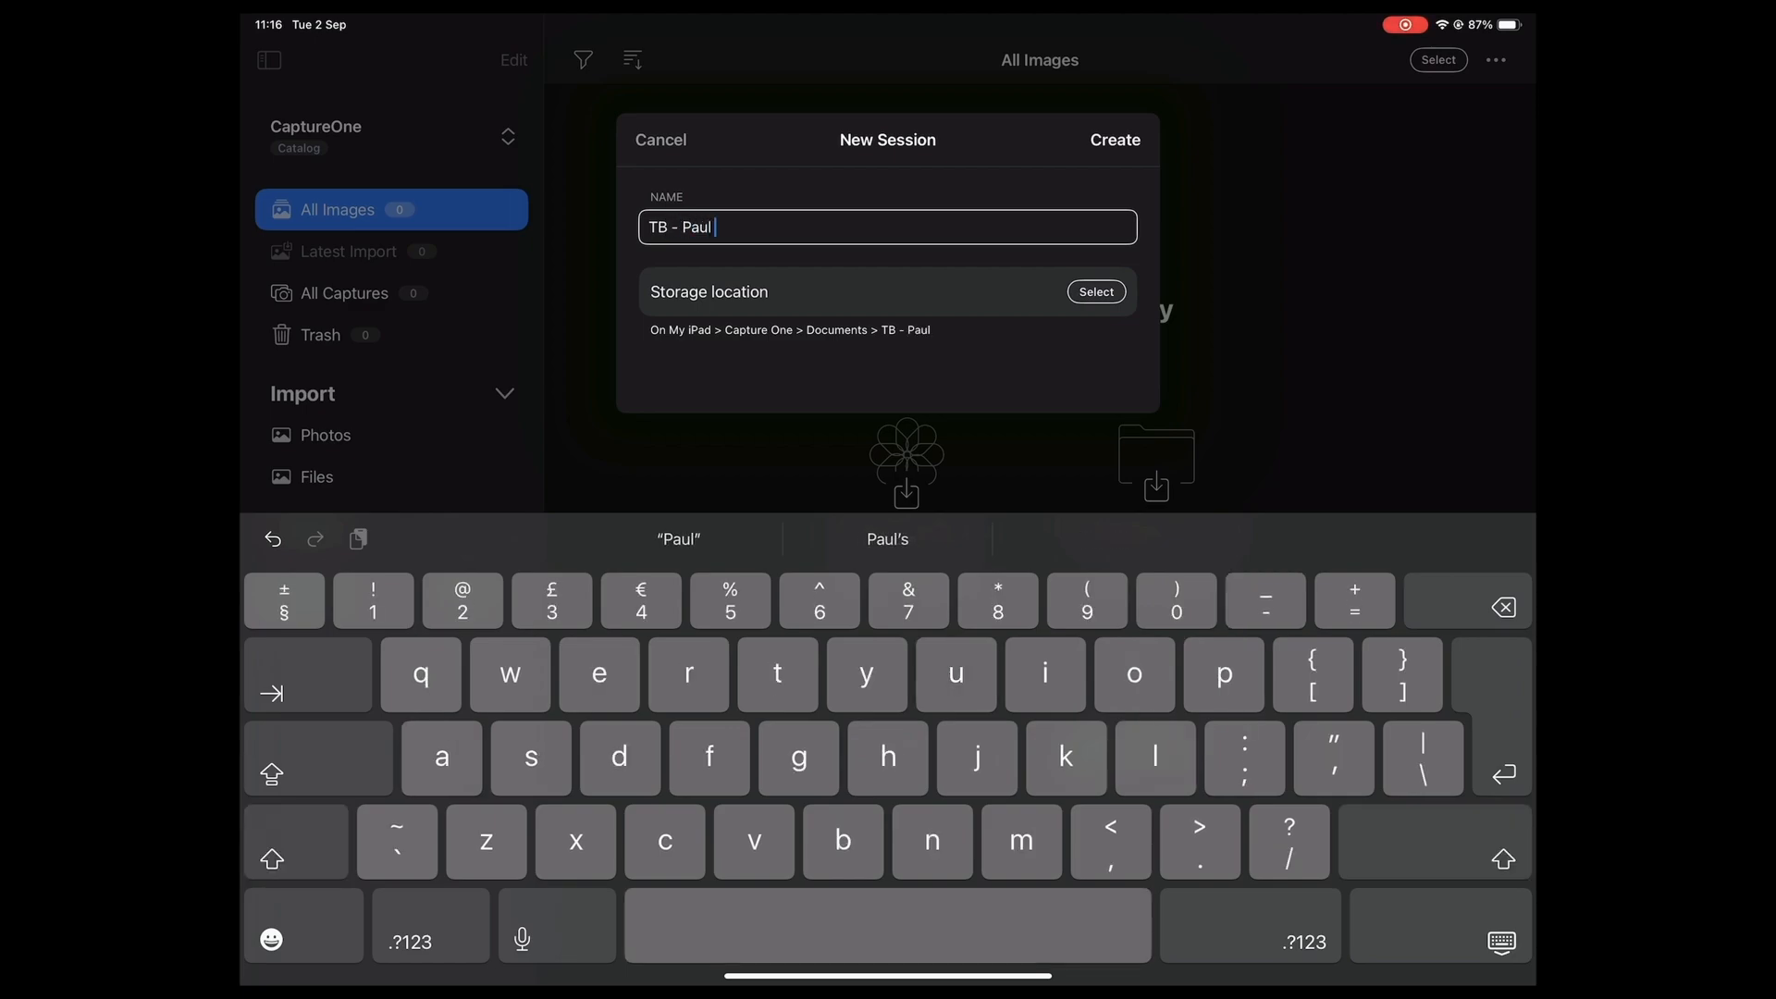
{"action": "type", "text": "- Weld"}
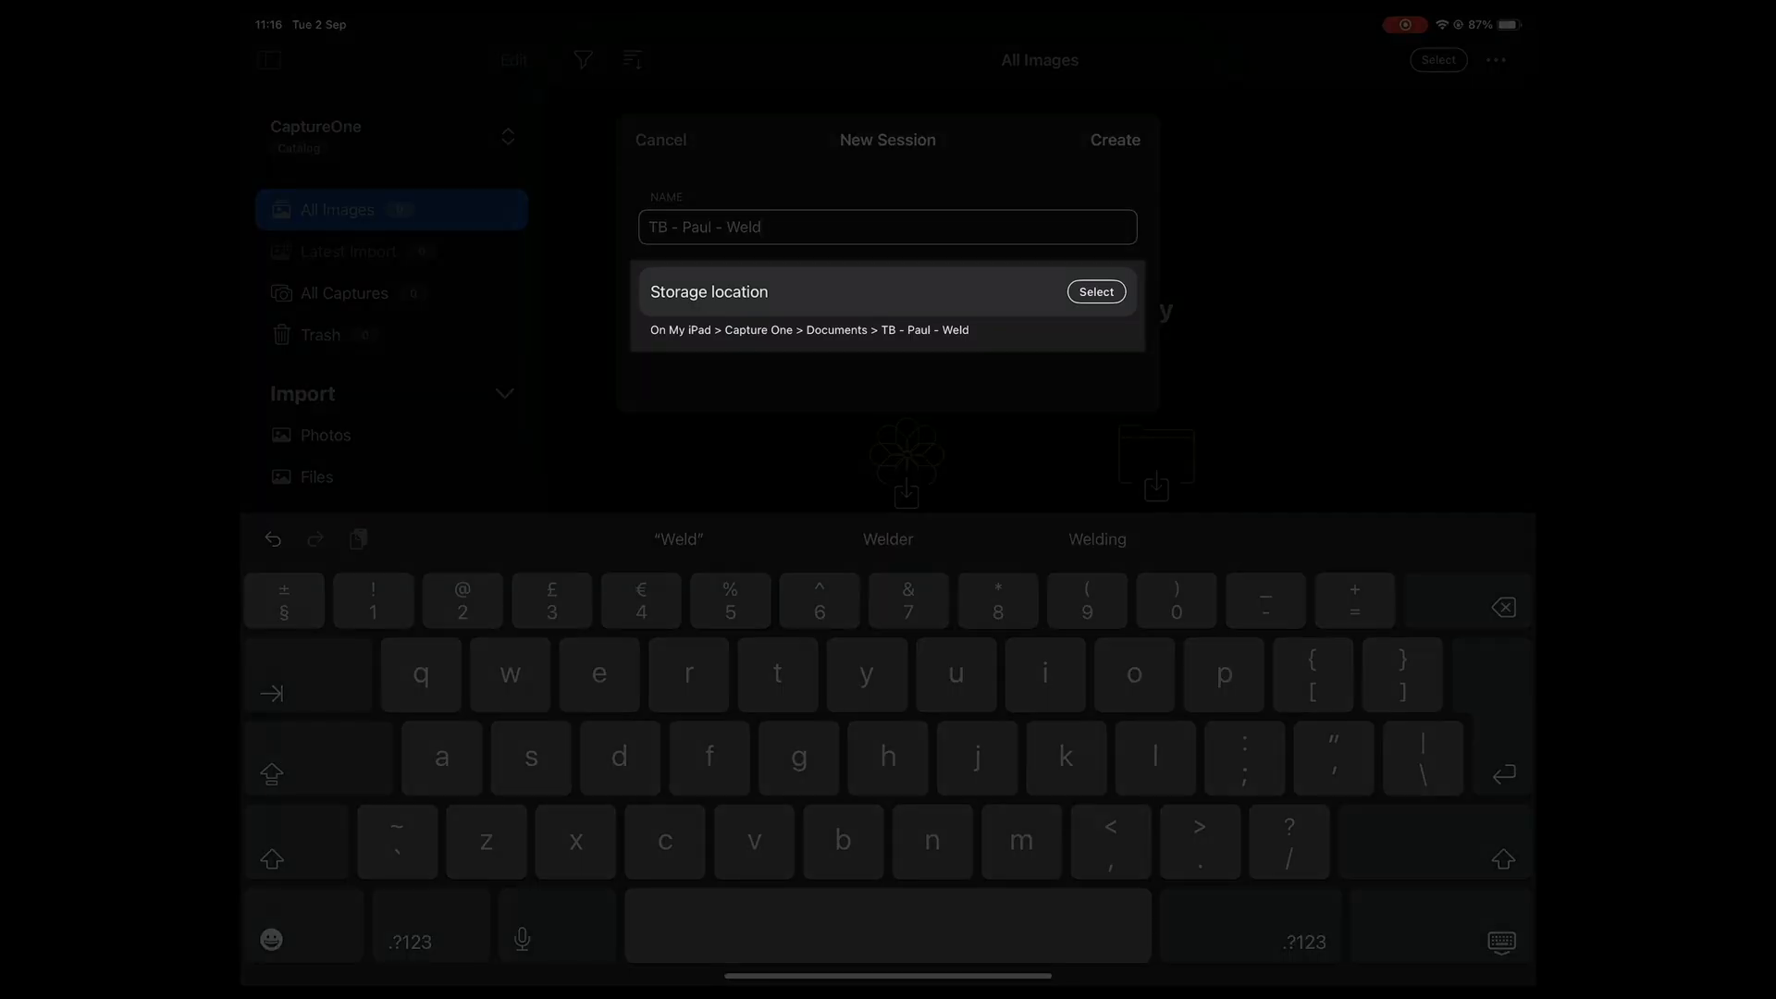
{"action": "left_click", "coordinate": [1094, 290]}
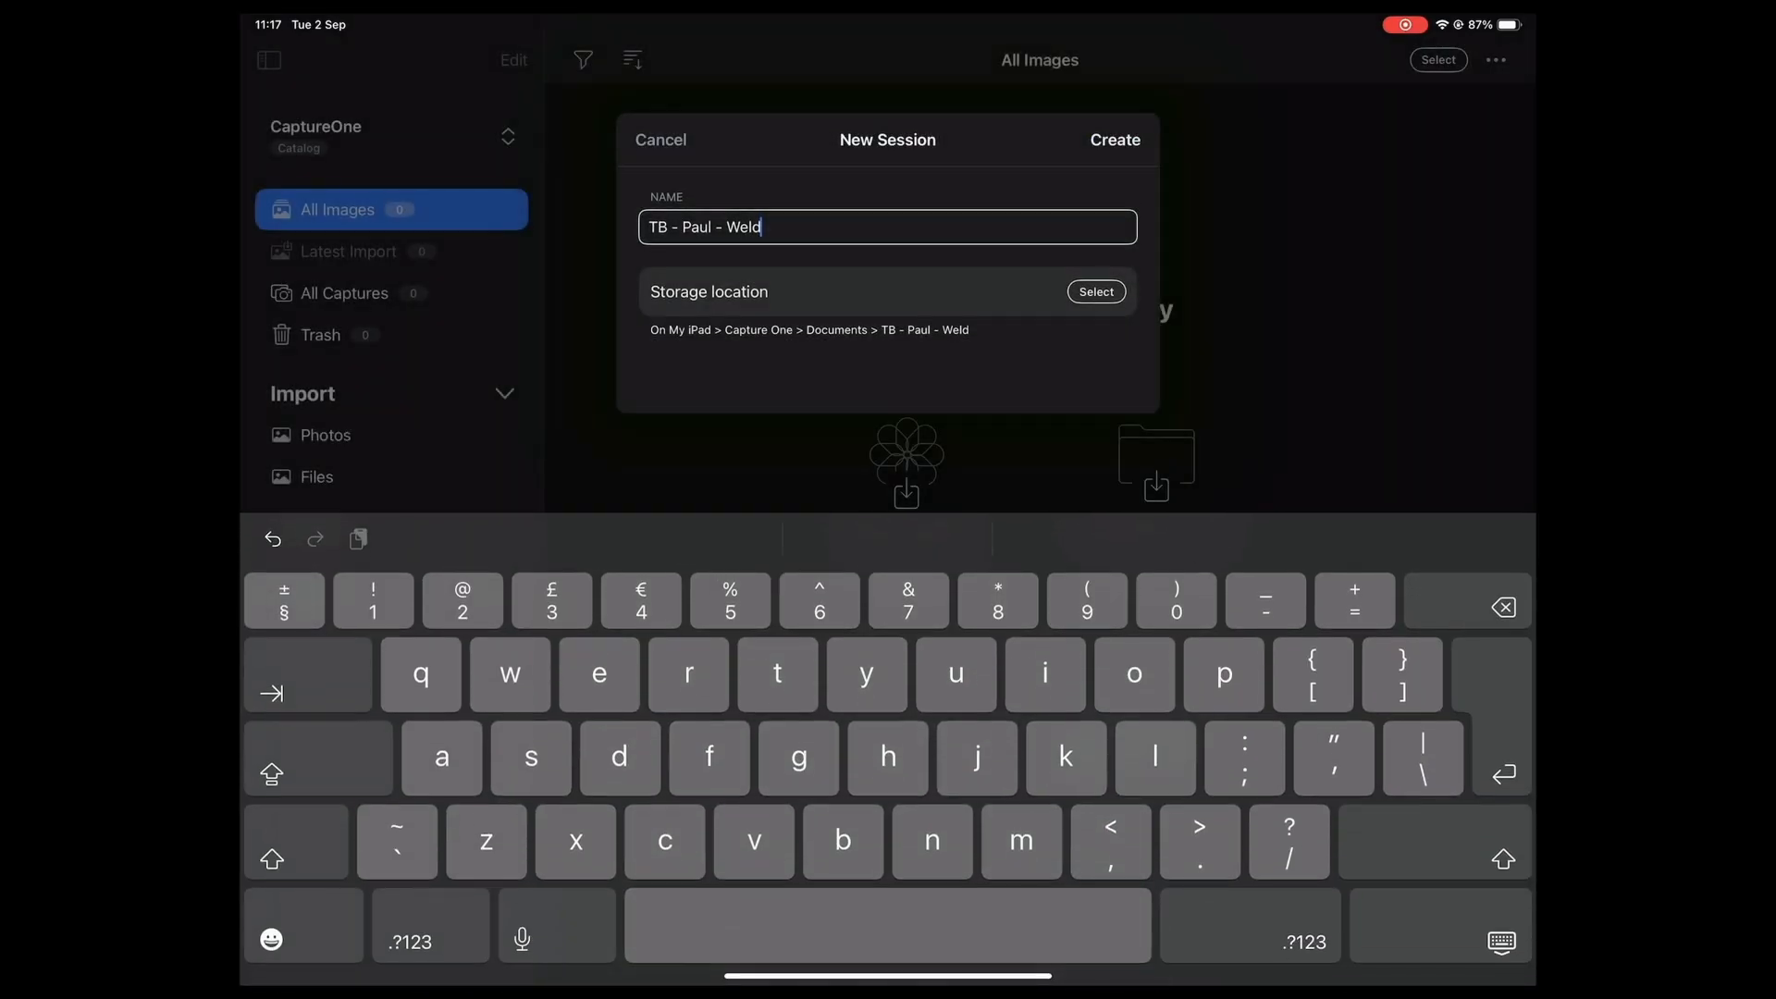
{"action": "left_click", "coordinate": [1093, 291]}
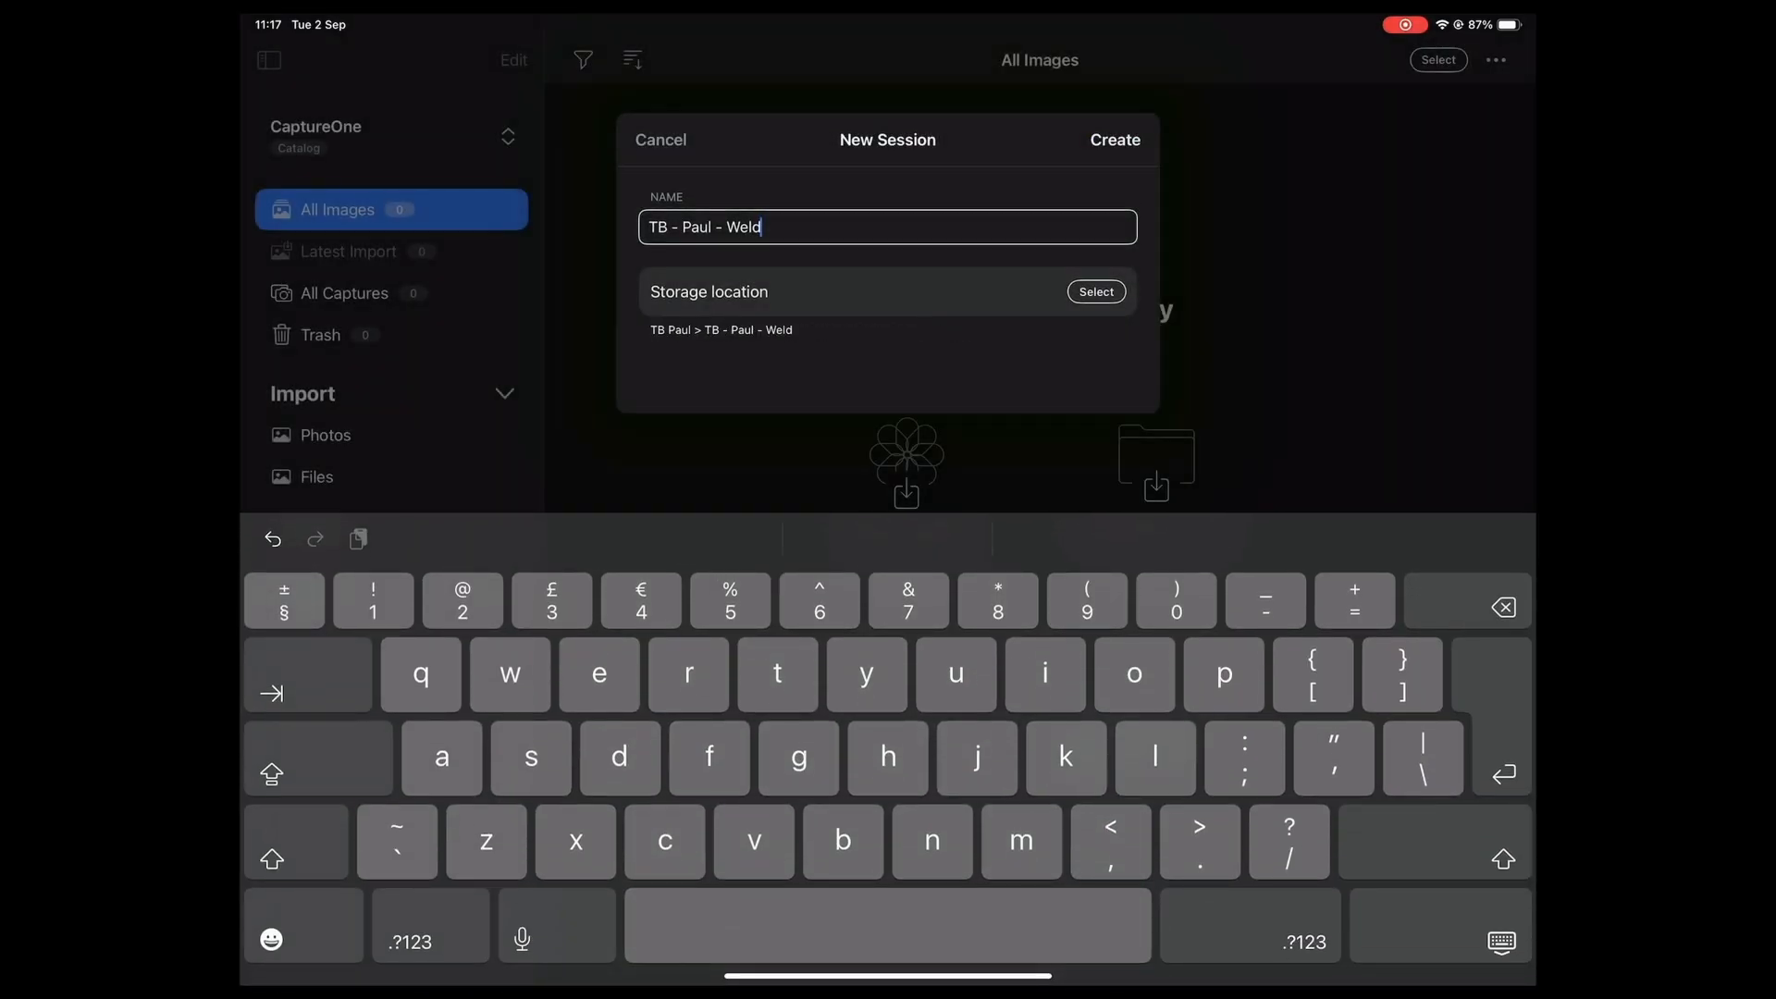
{"action": "left_click", "coordinate": [1112, 139]}
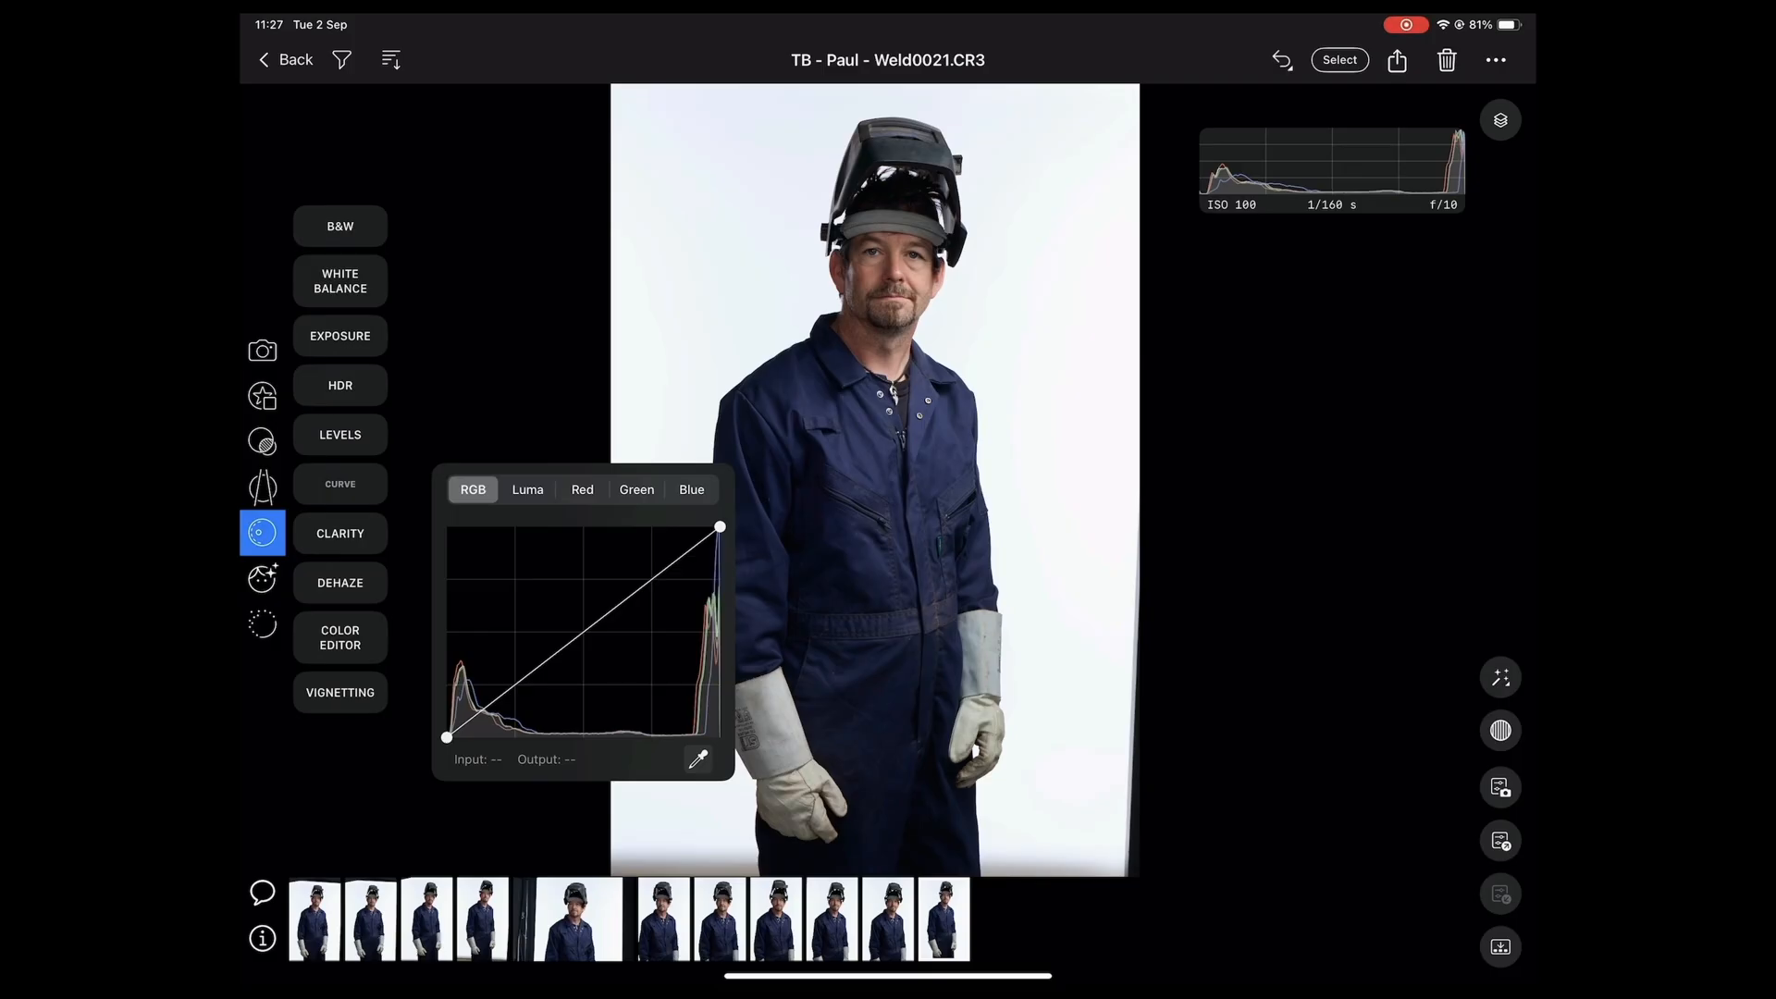
- Lift the Luma curve on Weld0021 with two added points to brighten the midtones
{"action": "left_click", "coordinate": [528, 488]}
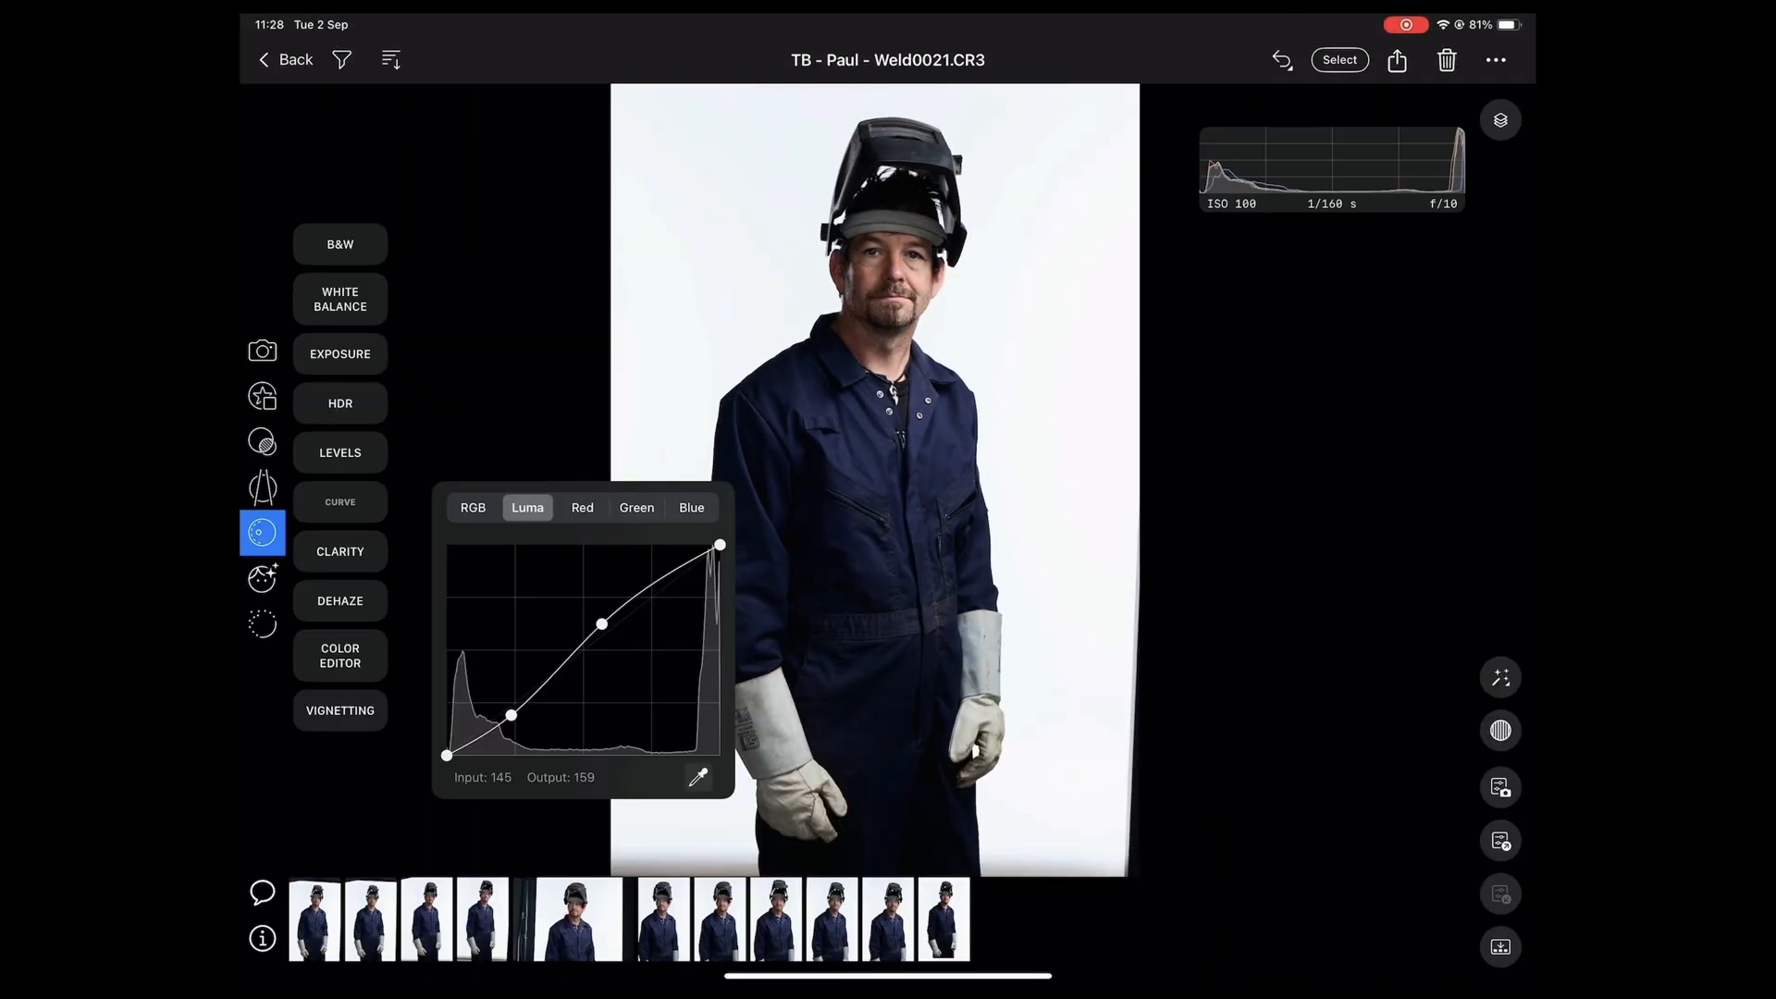
{"action": "left_click", "coordinate": [340, 352]}
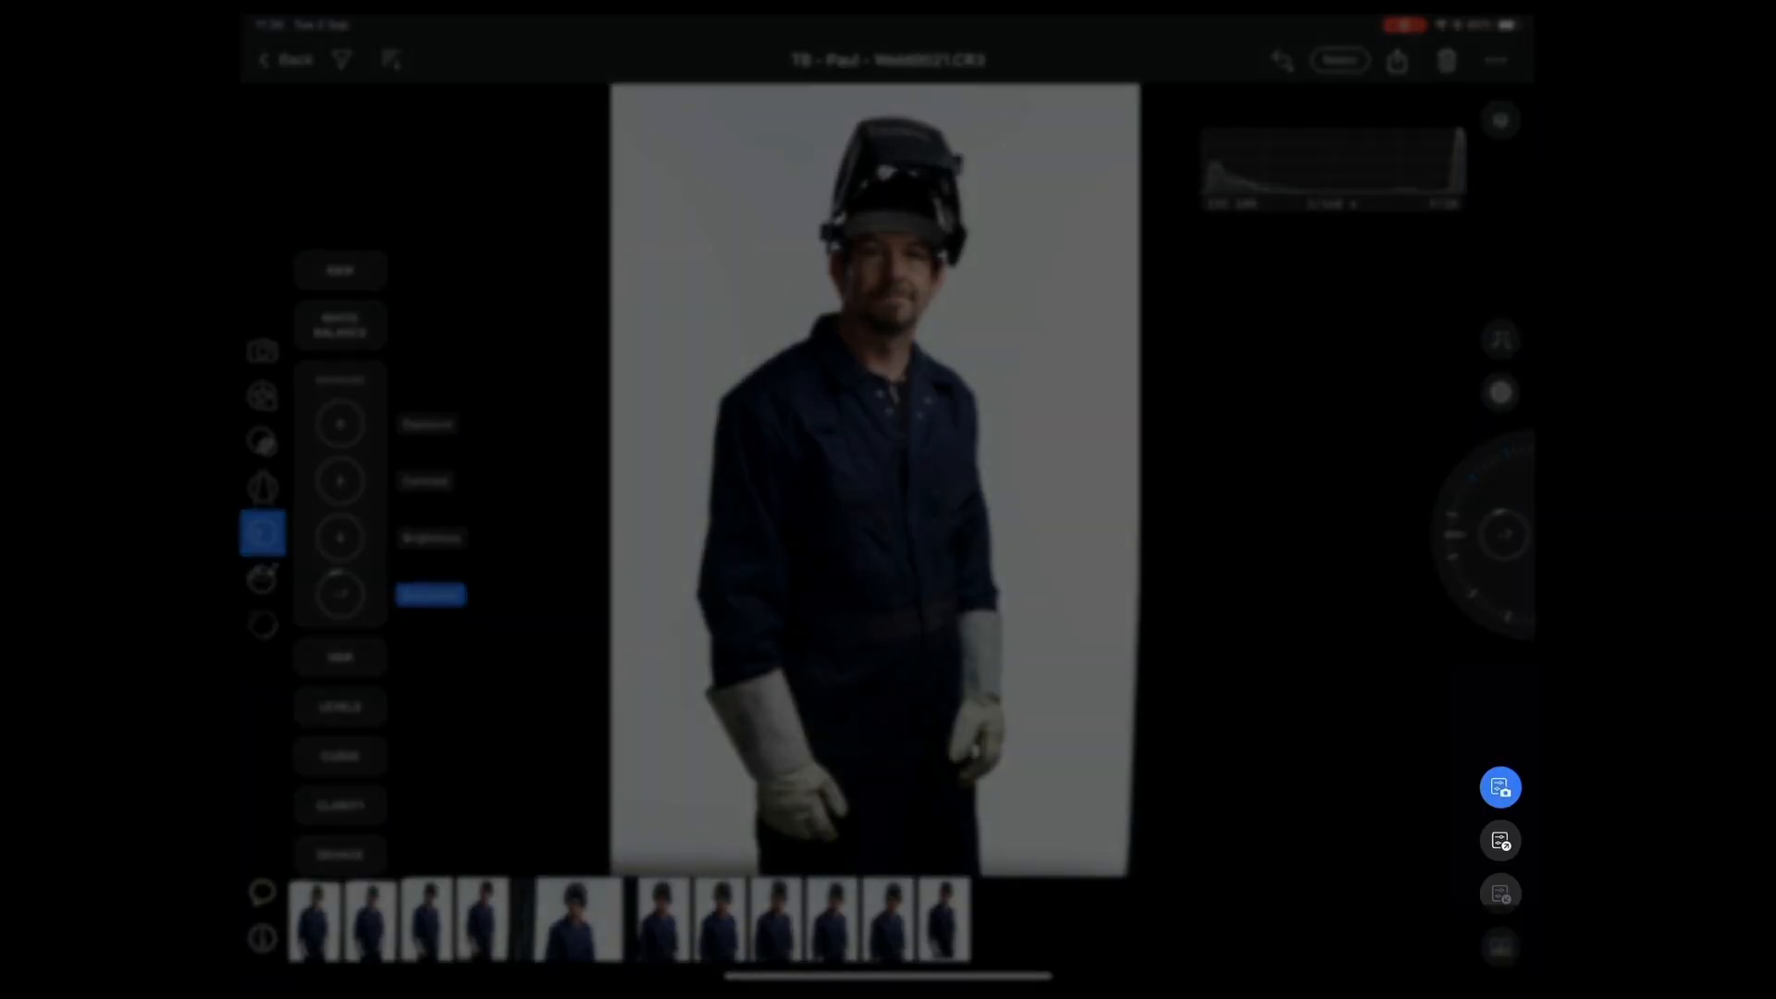
- Reduce Weld0021's saturation to -7 in Exposure
{"action": "left_click", "coordinate": [1500, 786]}
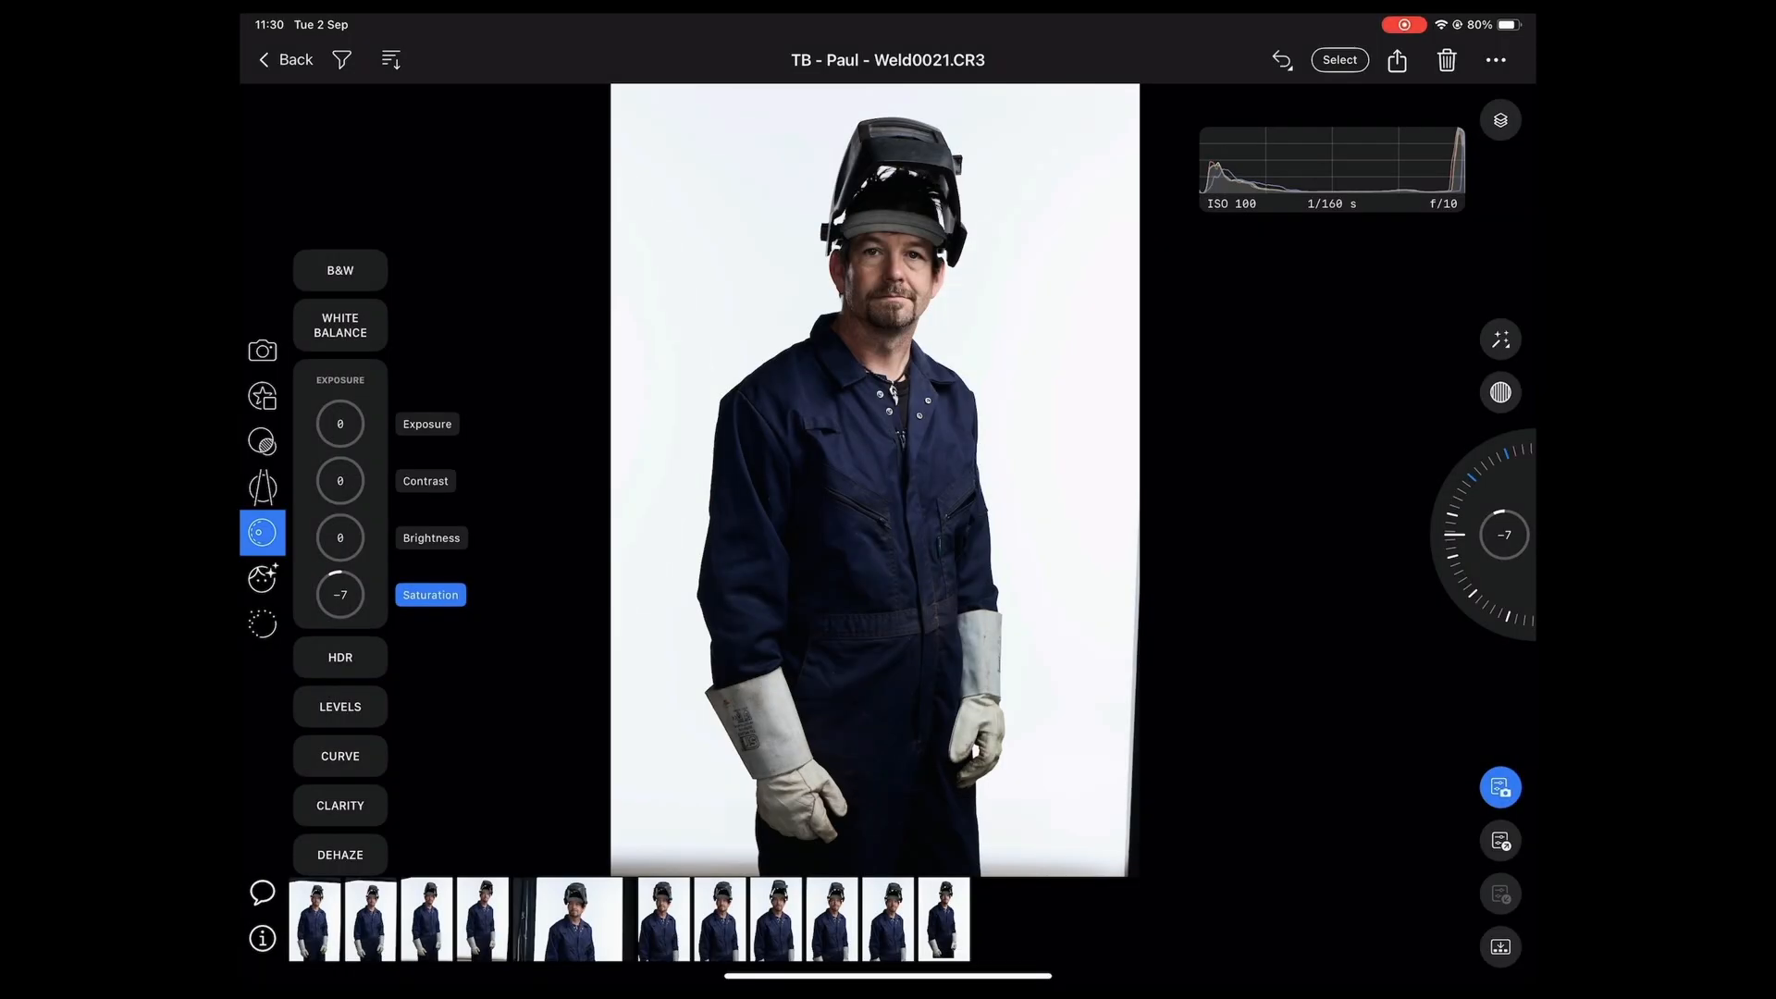
{"action": "left_click", "coordinate": [1380, 917]}
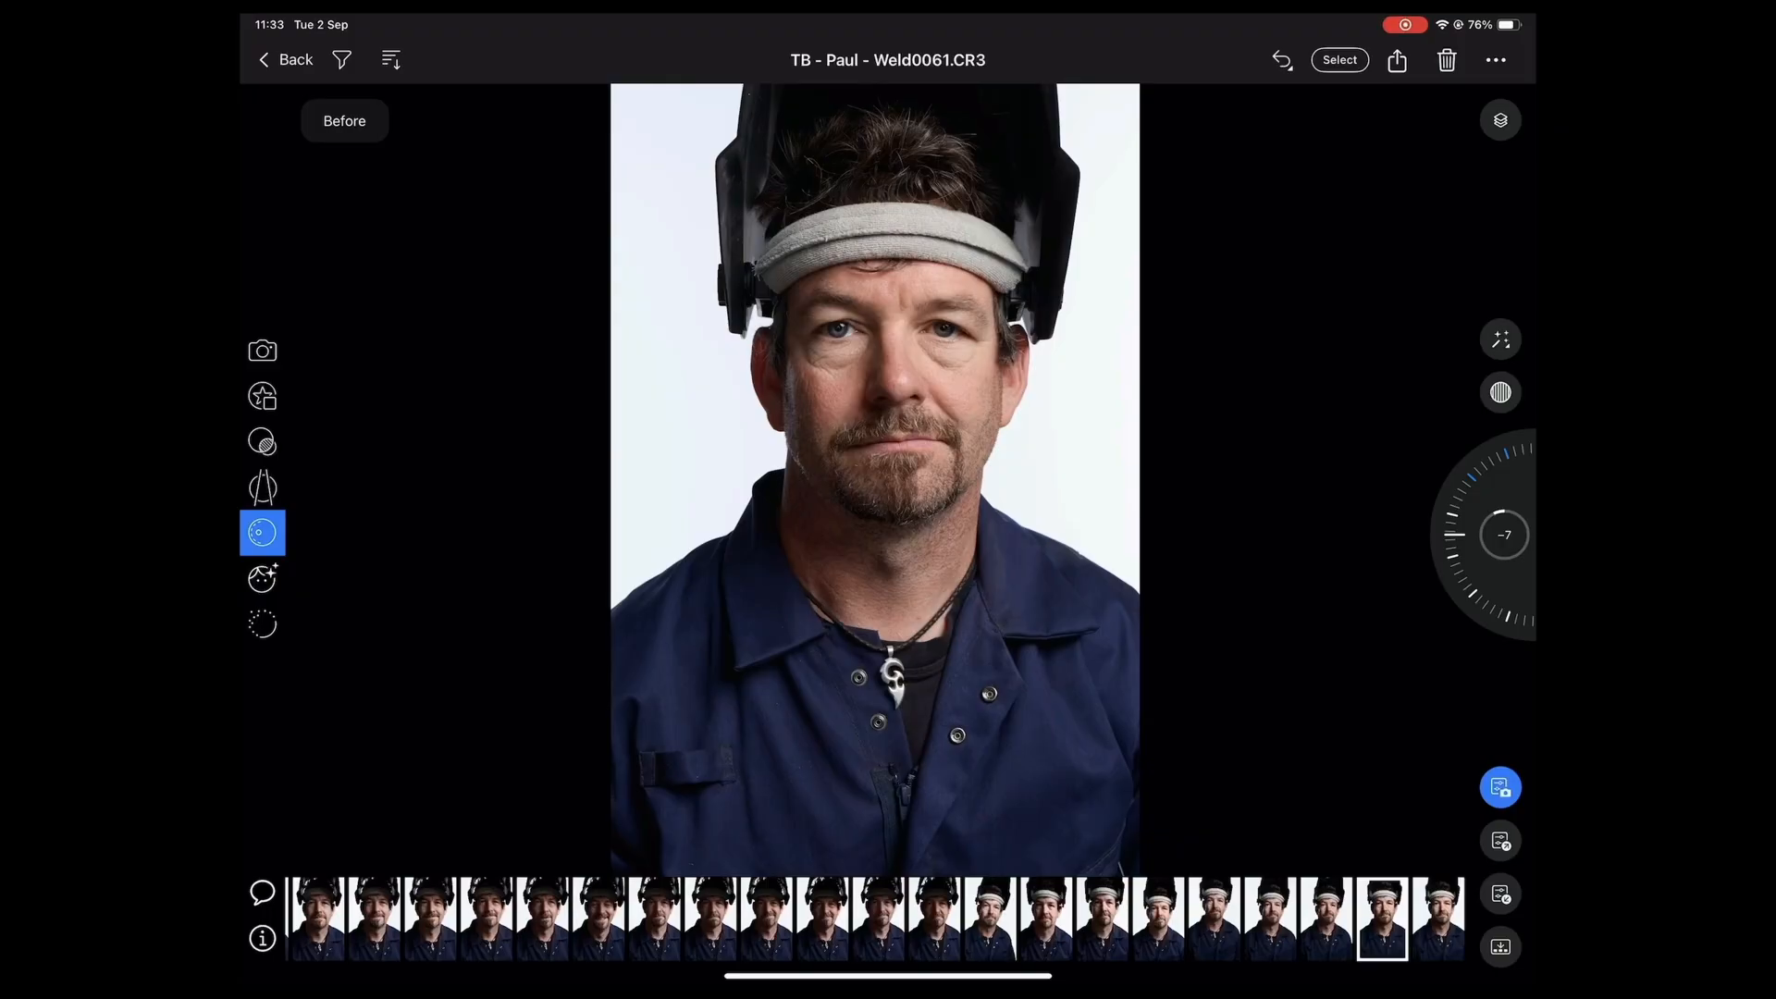
- Leave the before view of the Weld0061 headshot and switch to Portrait retouching
{"action": "left_click", "coordinate": [261, 532]}
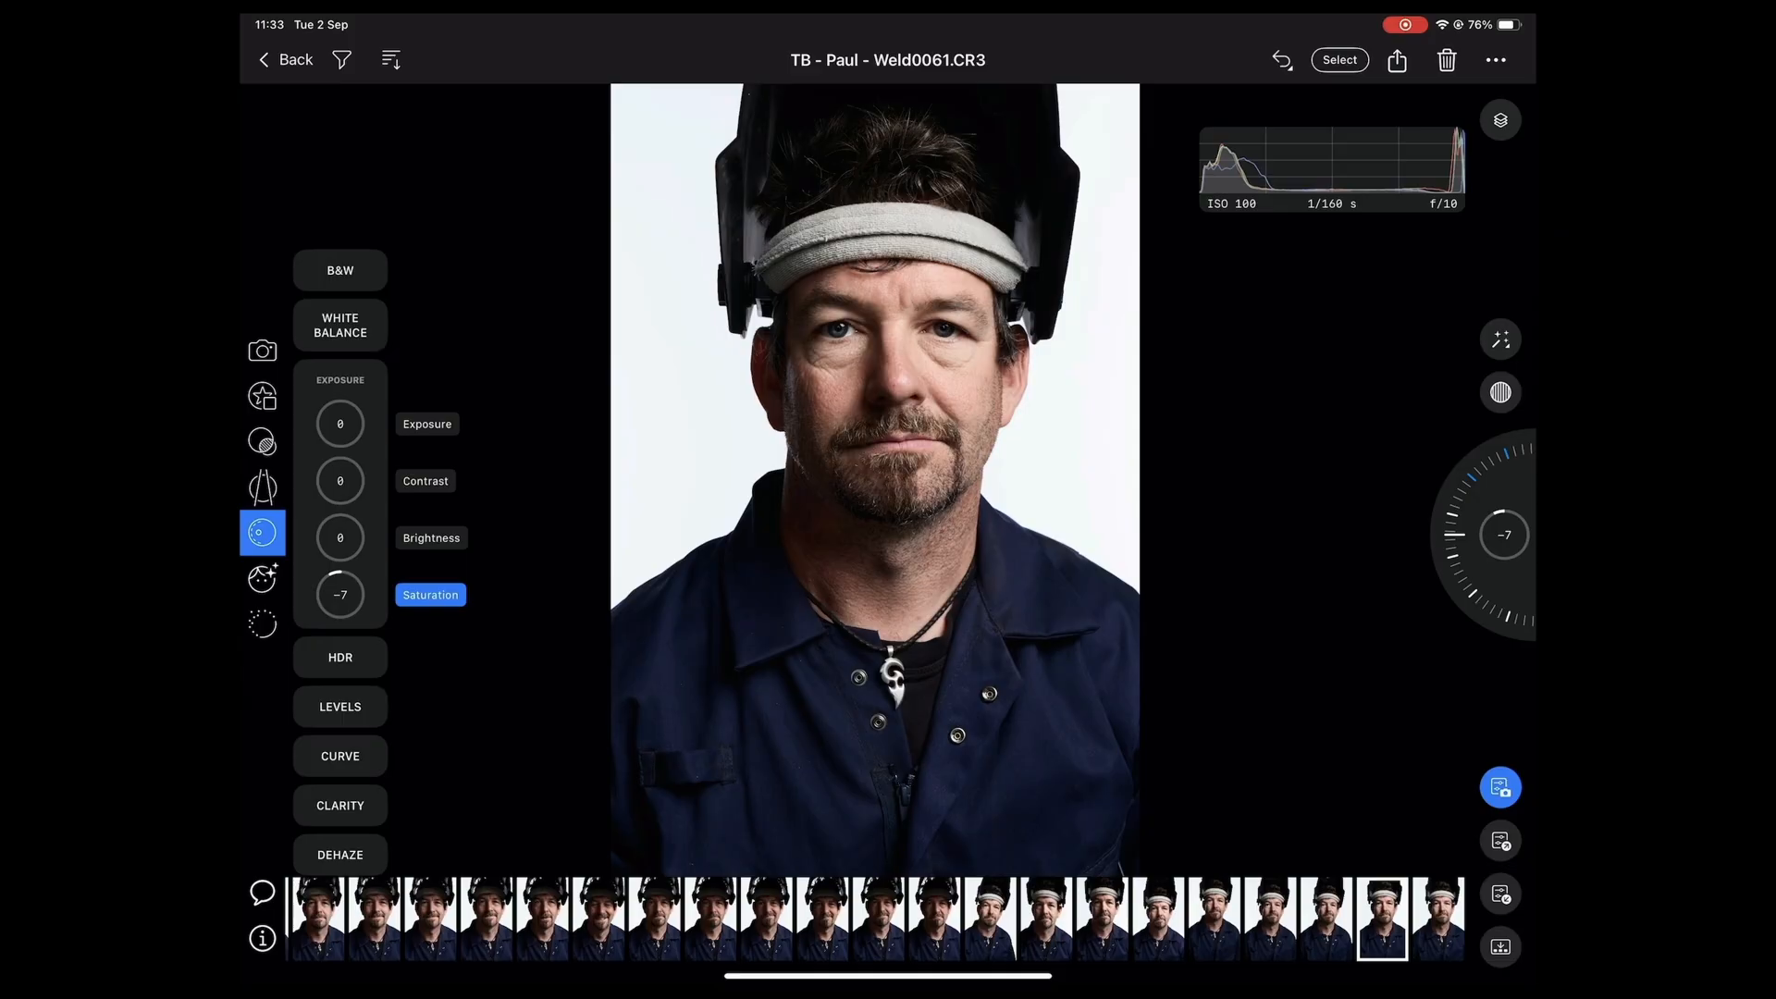
{"action": "left_click", "coordinate": [261, 577]}
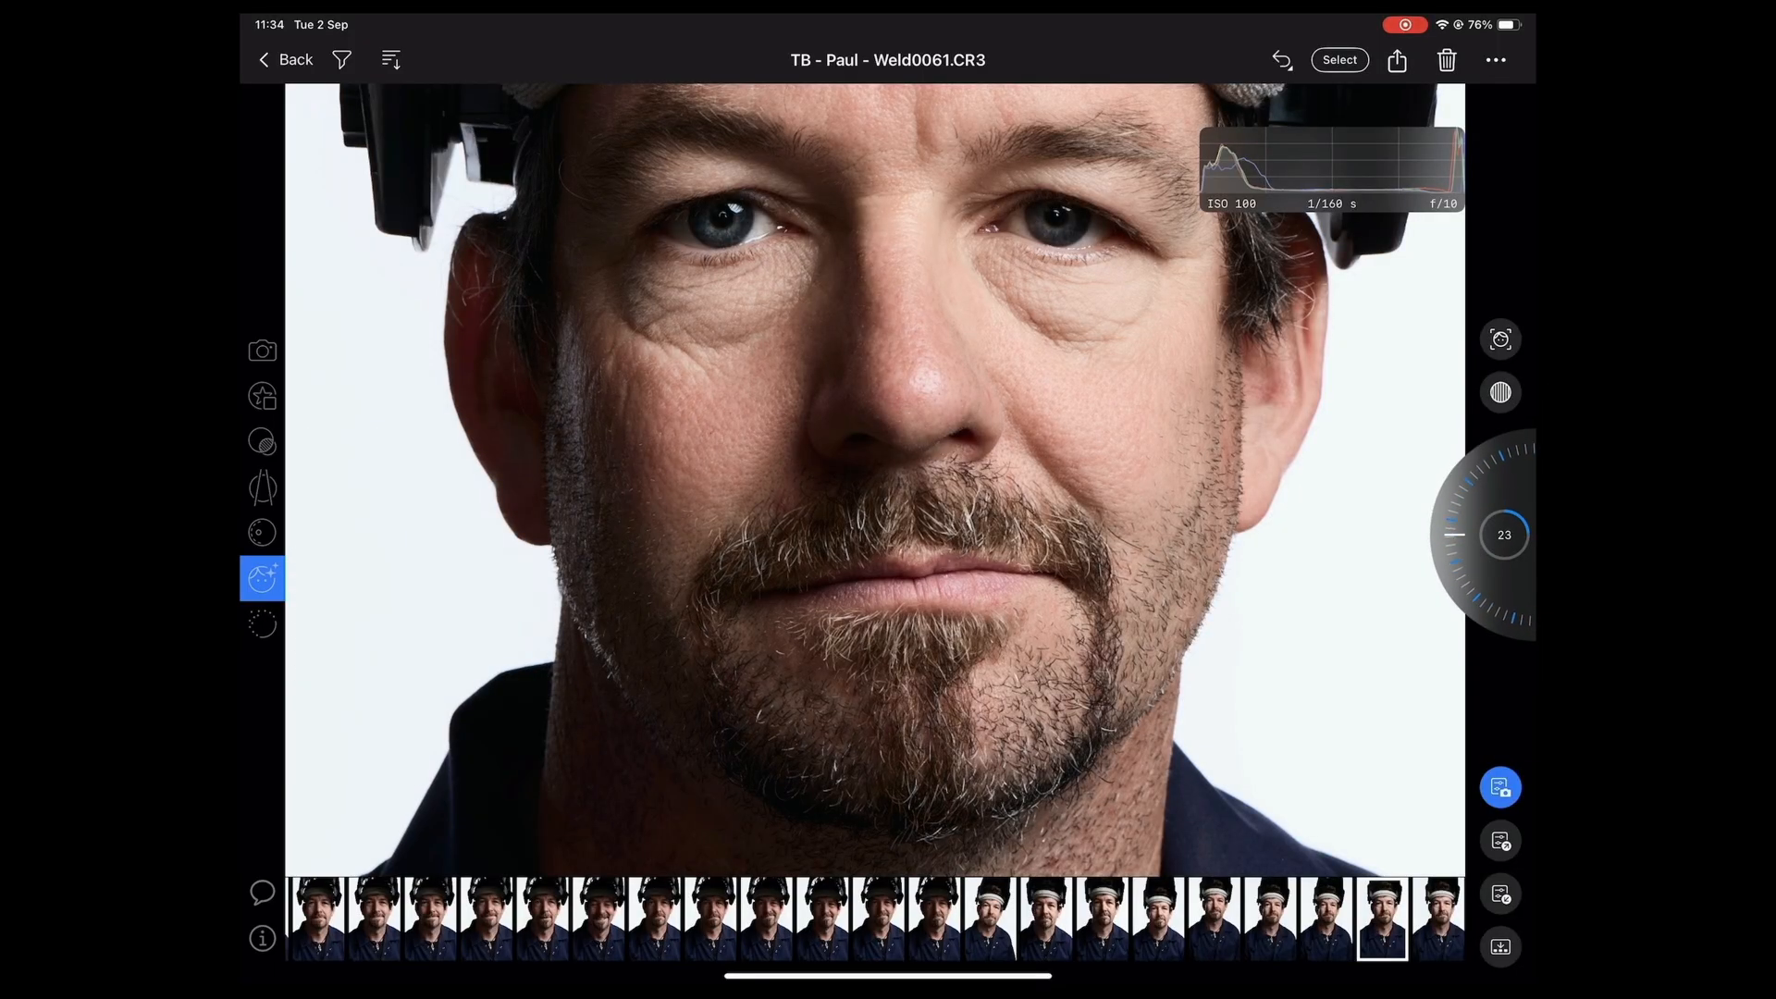
- Apply Blemish Removal at about 20 to the Weld0061 face
{"action": "left_click", "coordinate": [261, 577]}
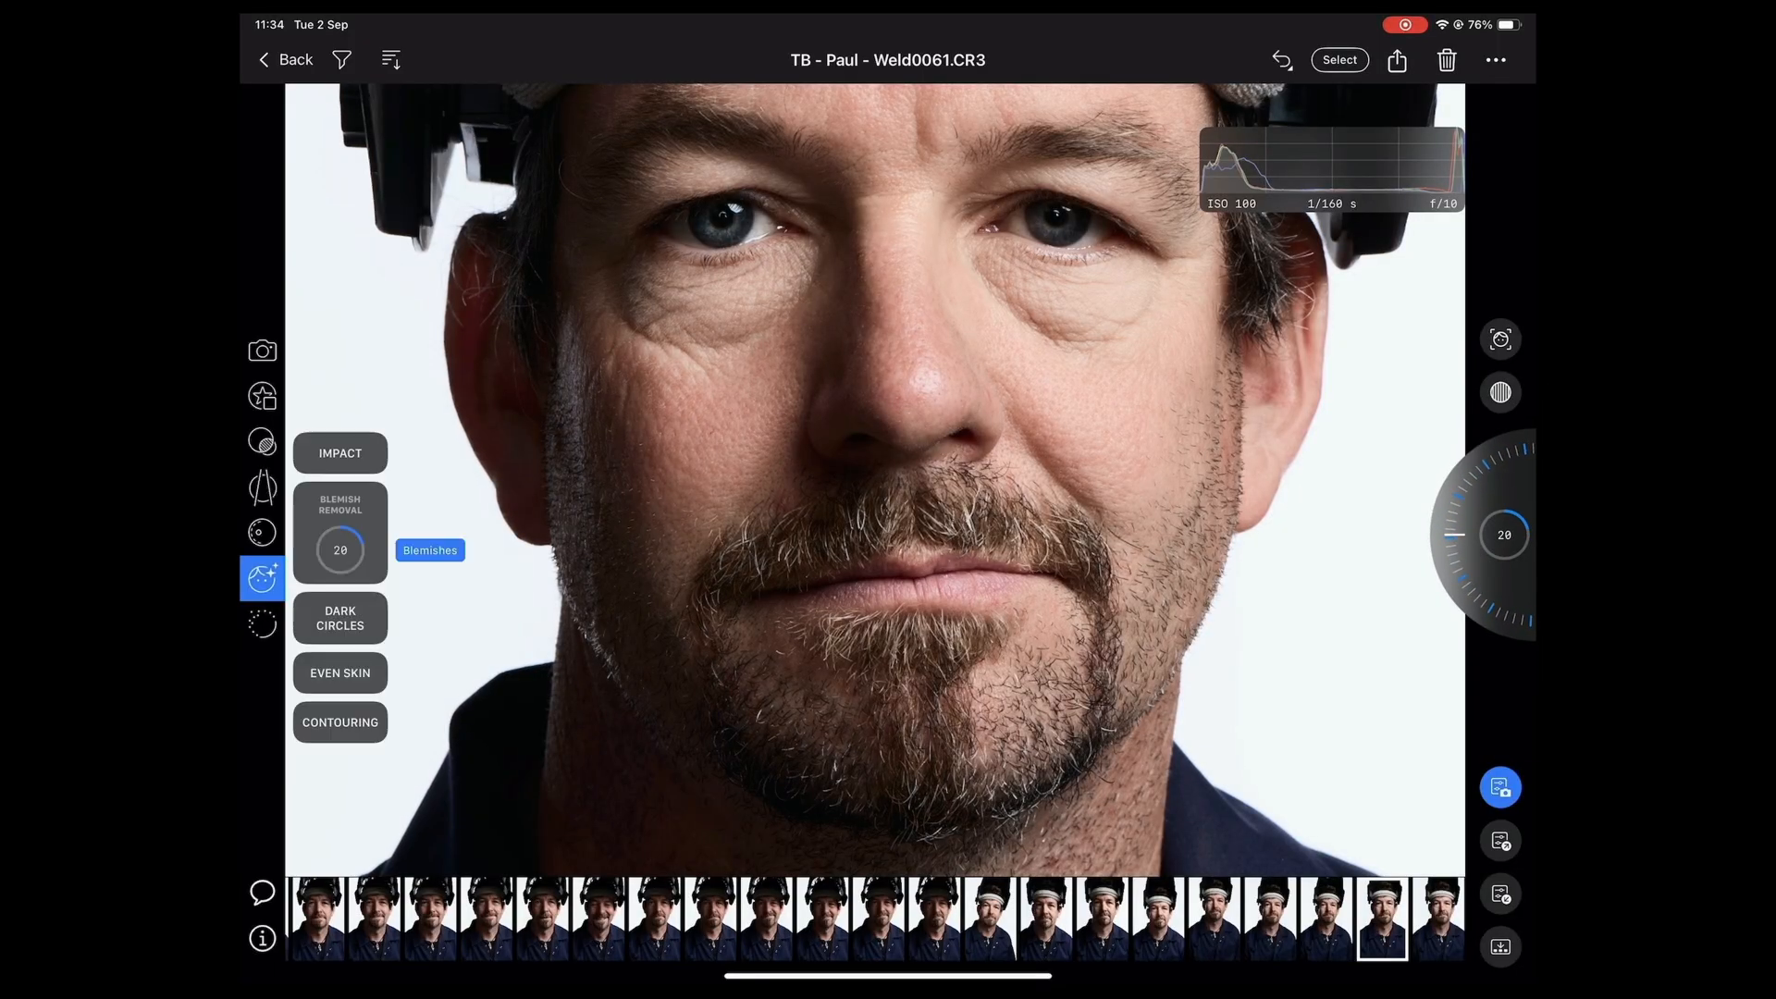
{"action": "left_click", "coordinate": [341, 618]}
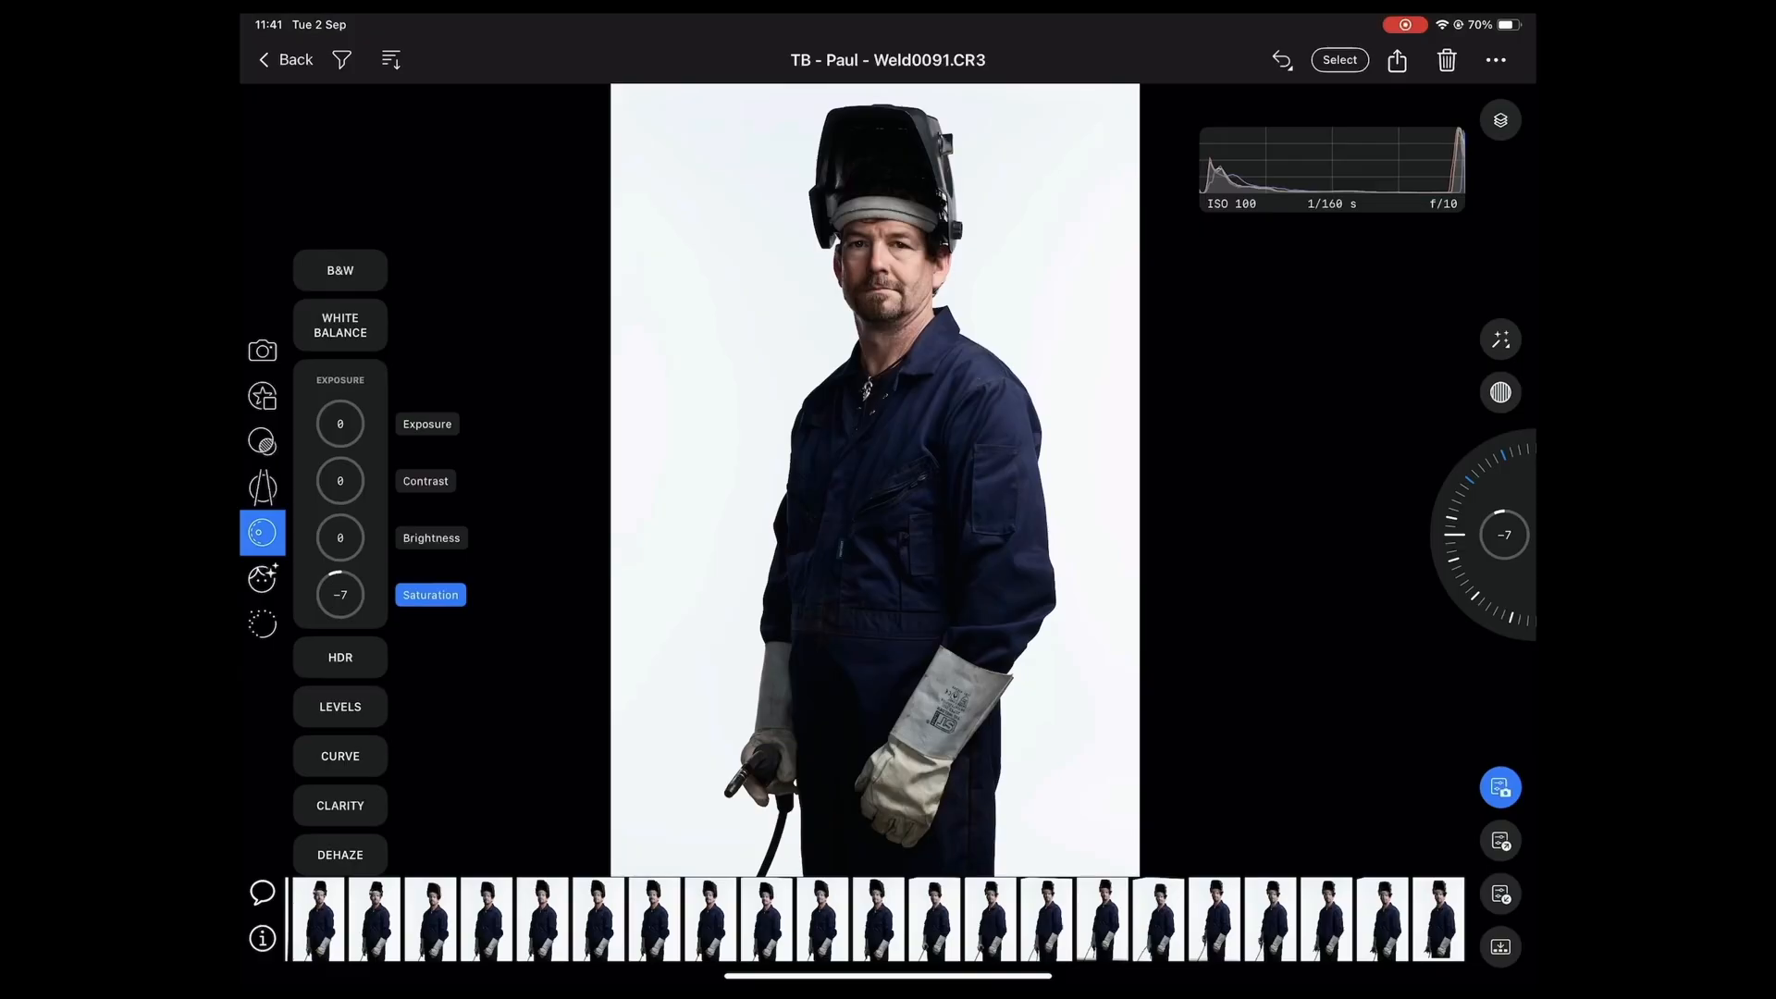
- Add a Select Subject mask layer over the welder in Weld0091
{"action": "left_click", "coordinate": [1500, 120]}
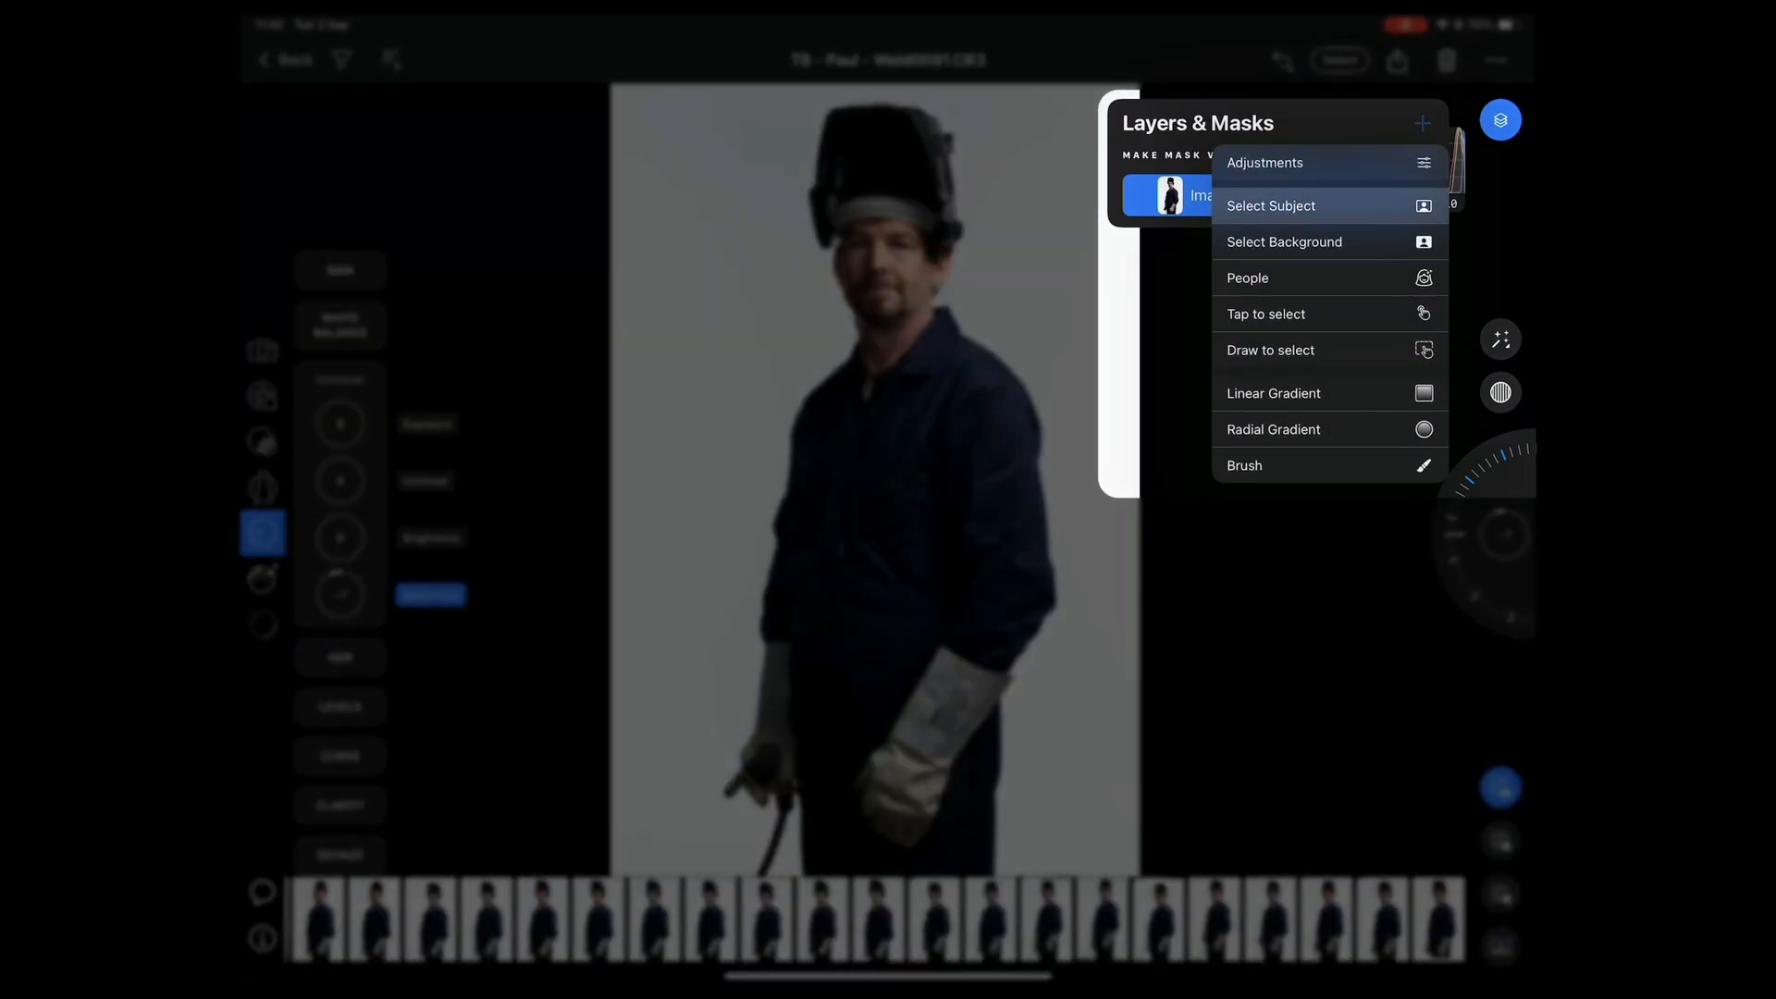
{"action": "left_click", "coordinate": [1269, 205]}
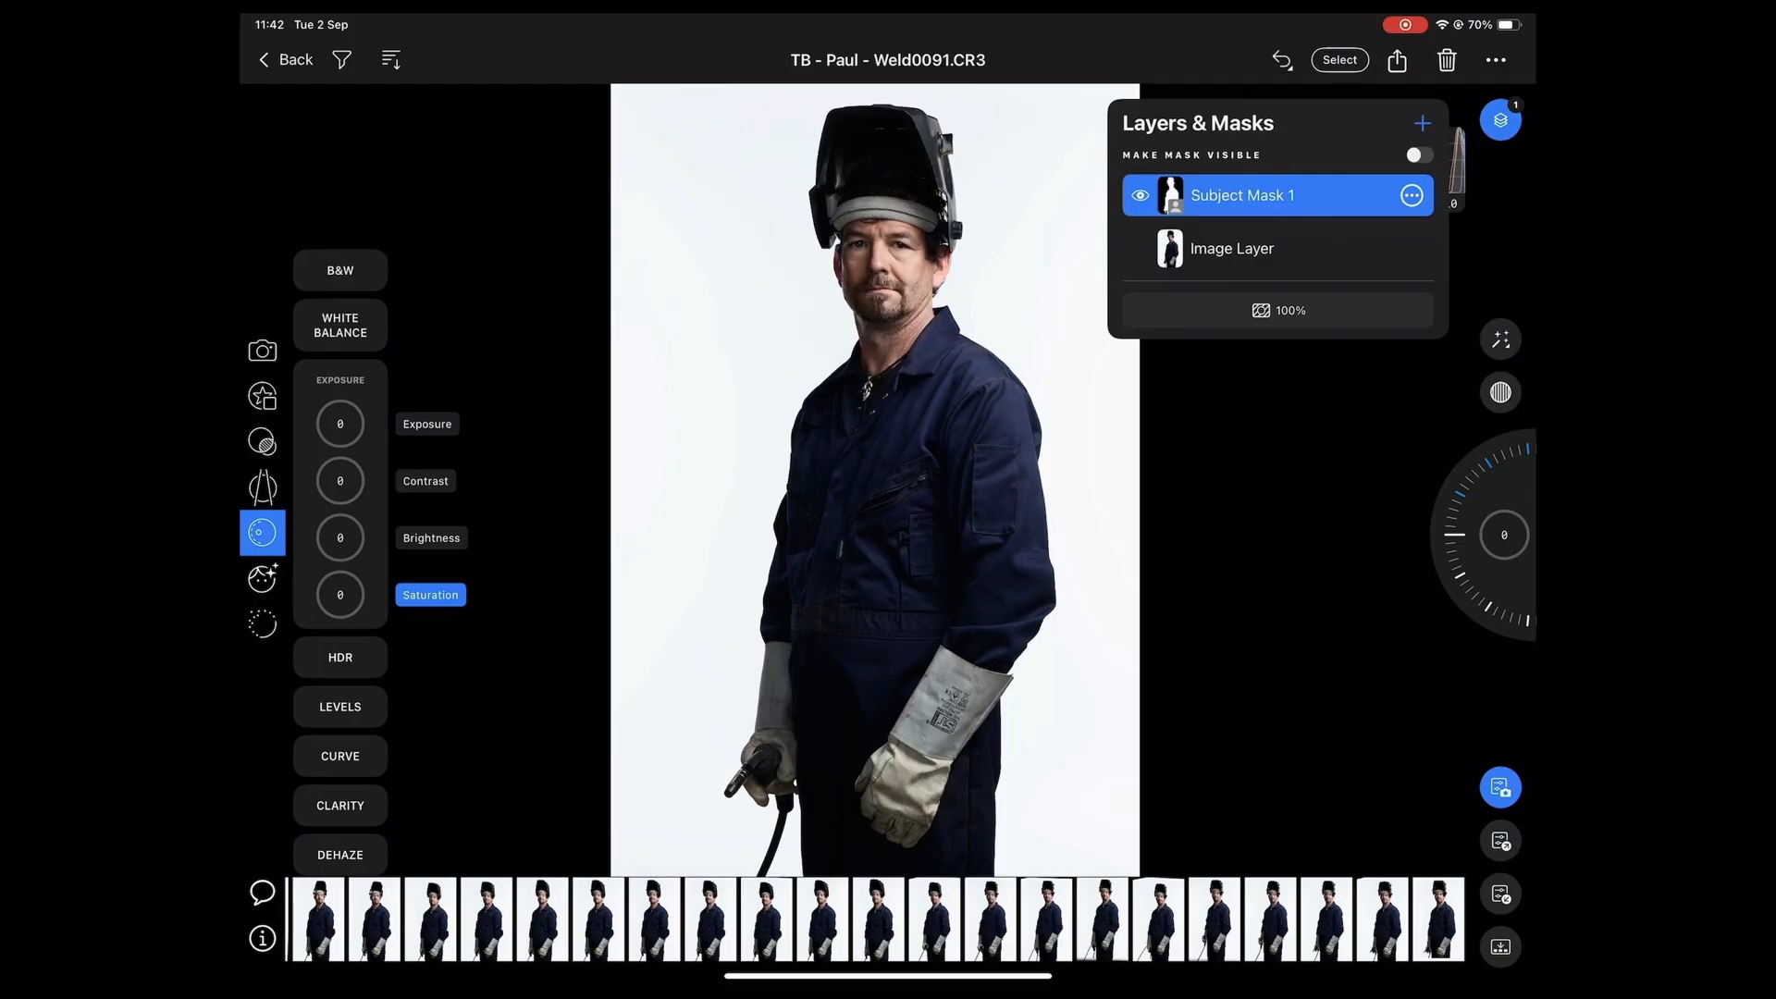
- Check the mask overlay, then raise HDR Shadow and Black to 6 in Subject Mask 1
{"action": "left_click", "coordinate": [1418, 156]}
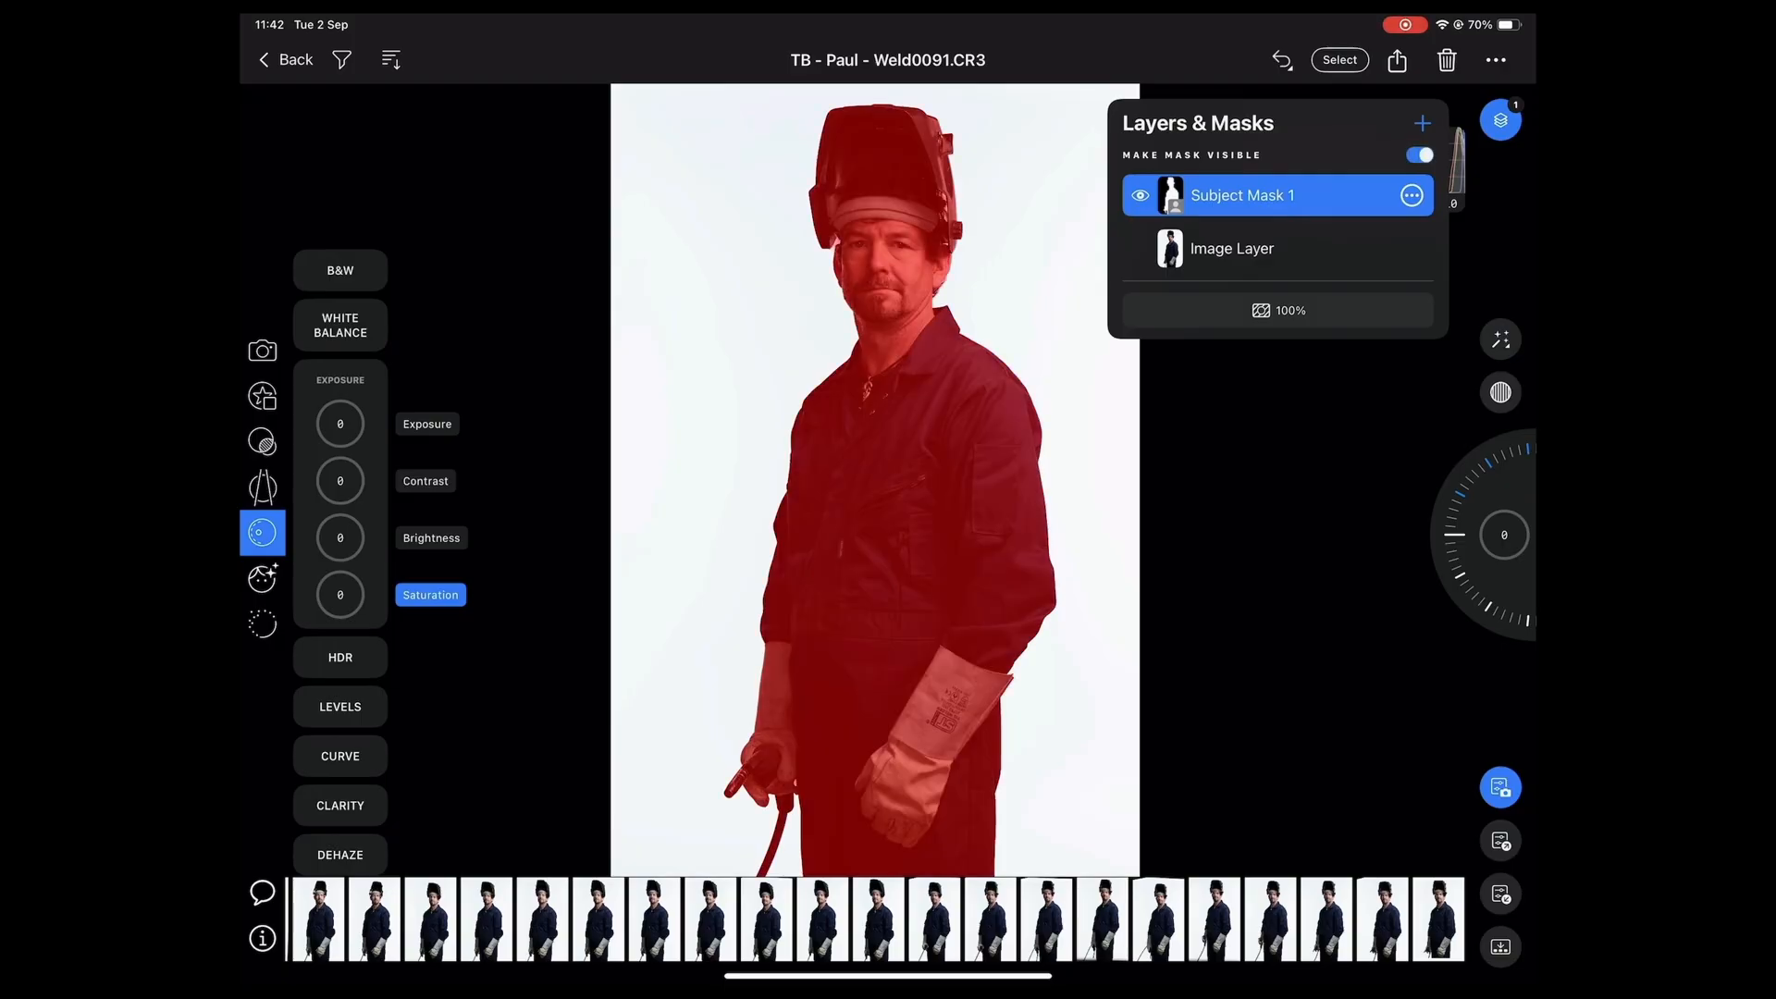
{"action": "left_click", "coordinate": [1417, 155]}
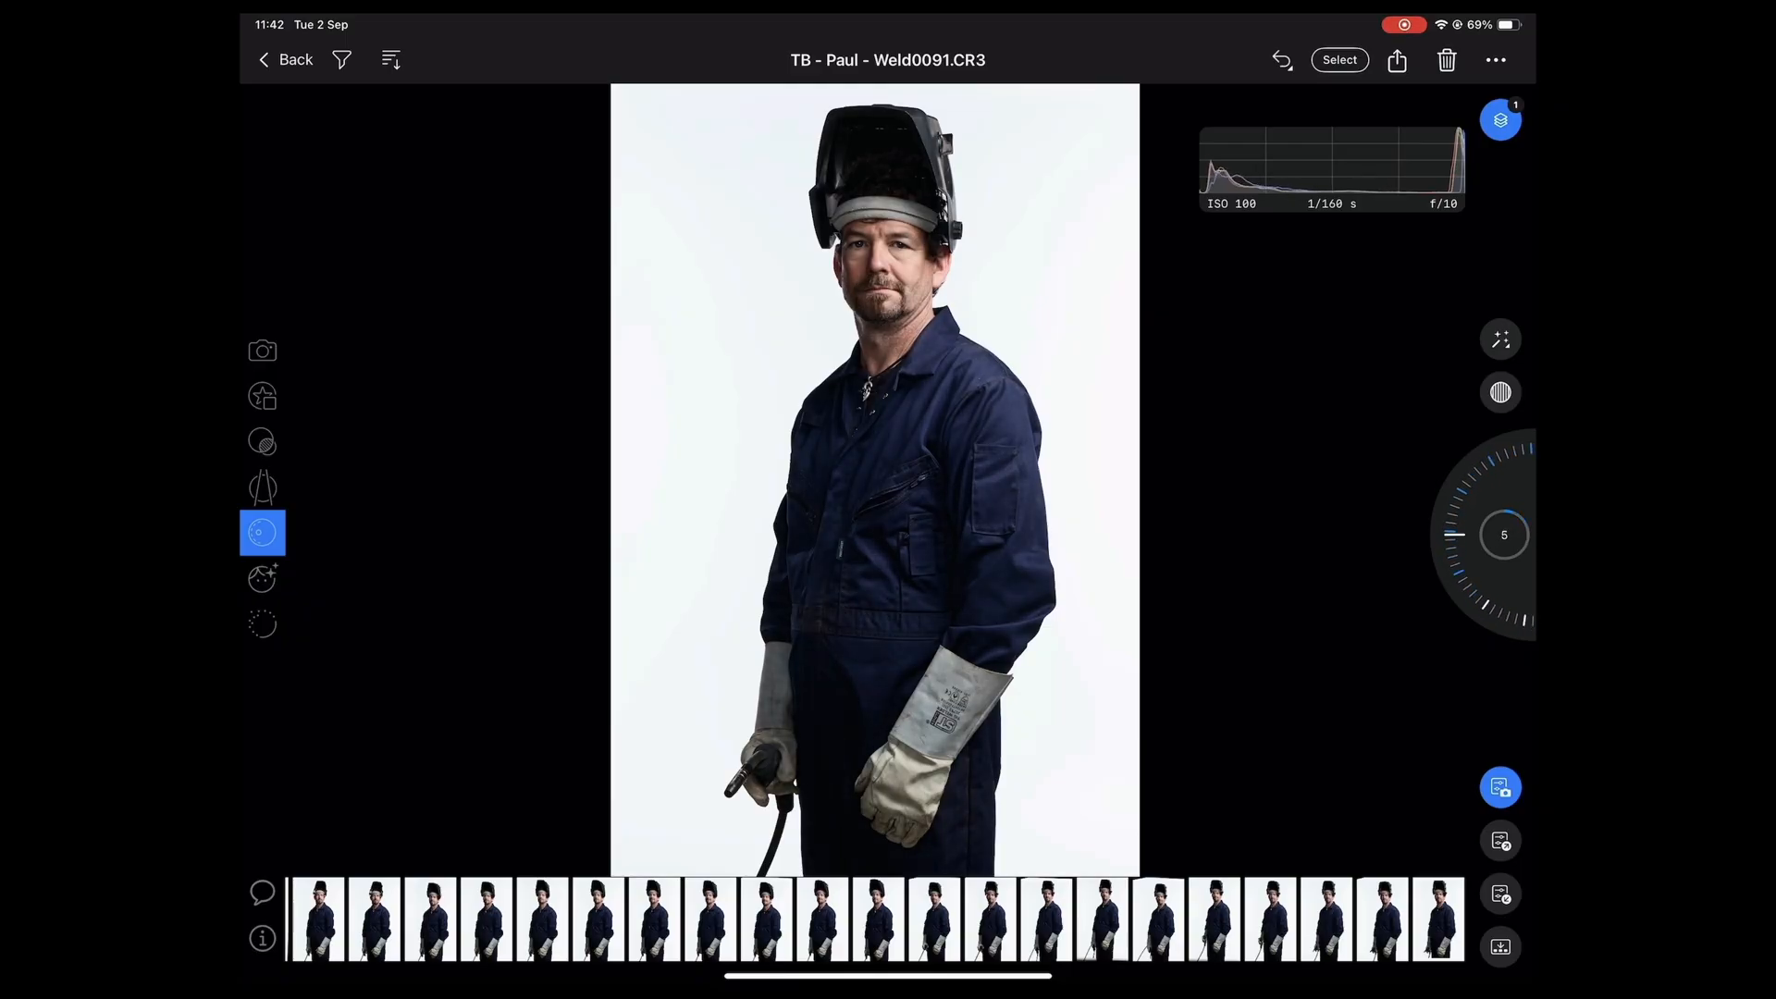
{"action": "left_click", "coordinate": [1501, 119]}
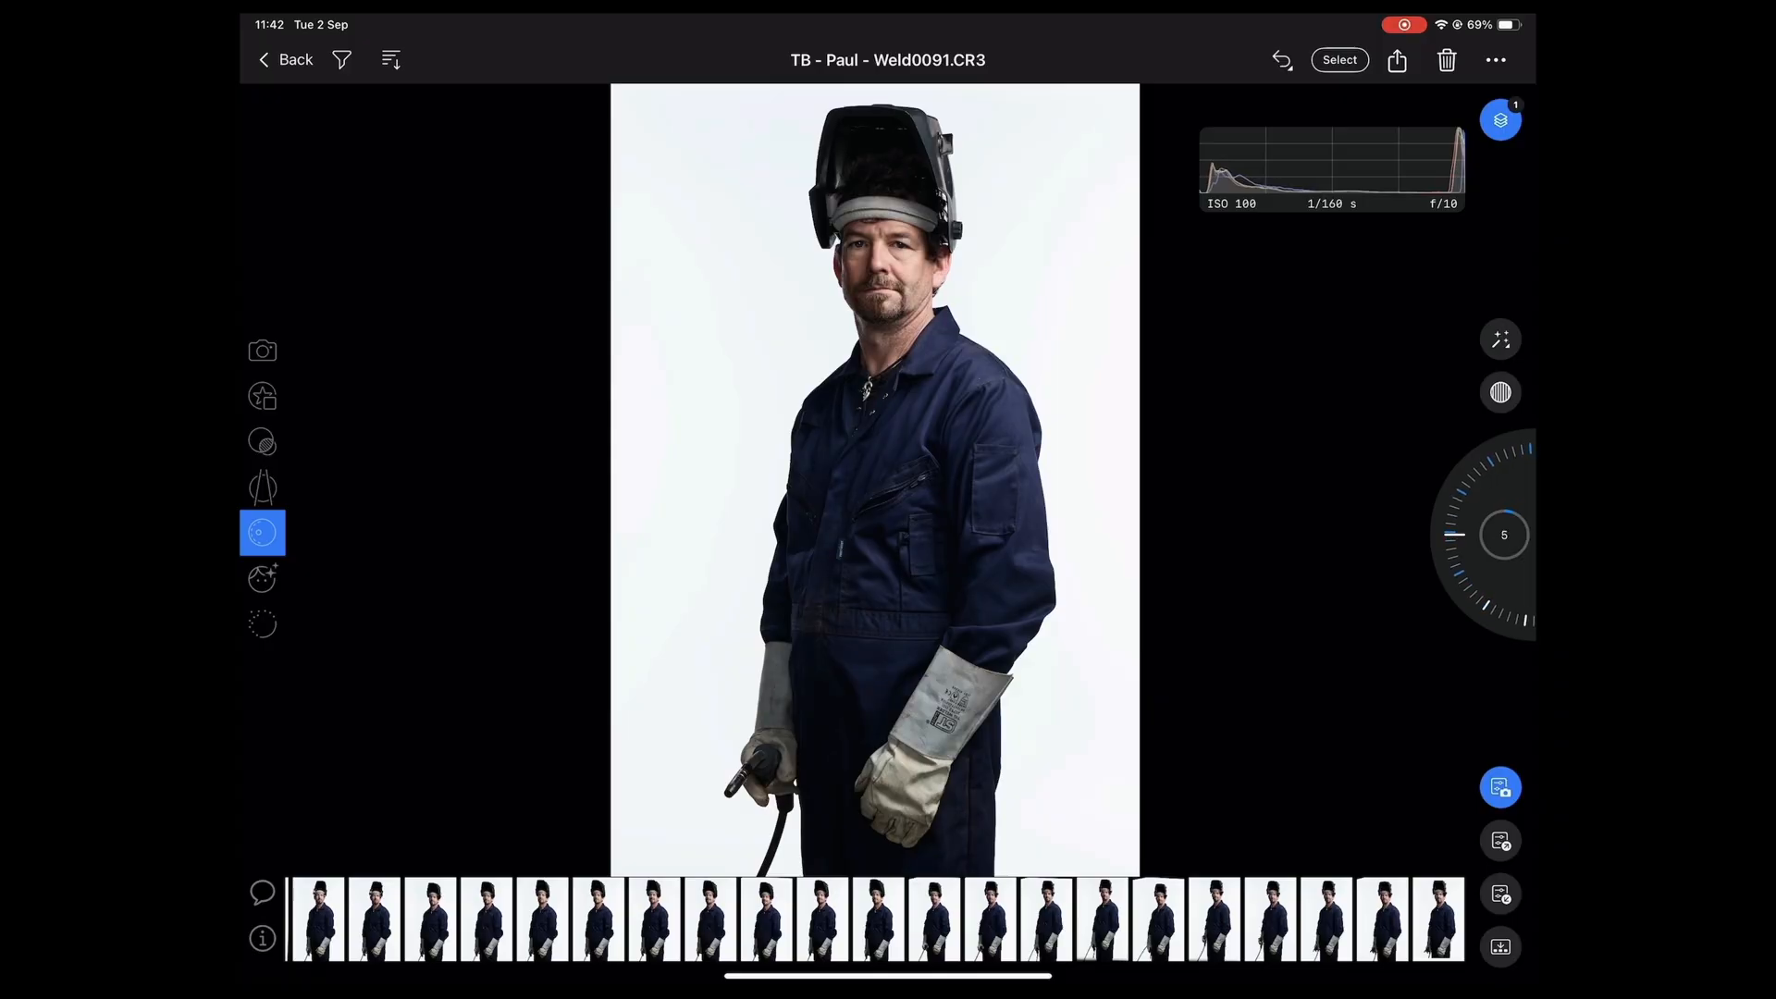
{"action": "left_click", "coordinate": [1500, 119]}
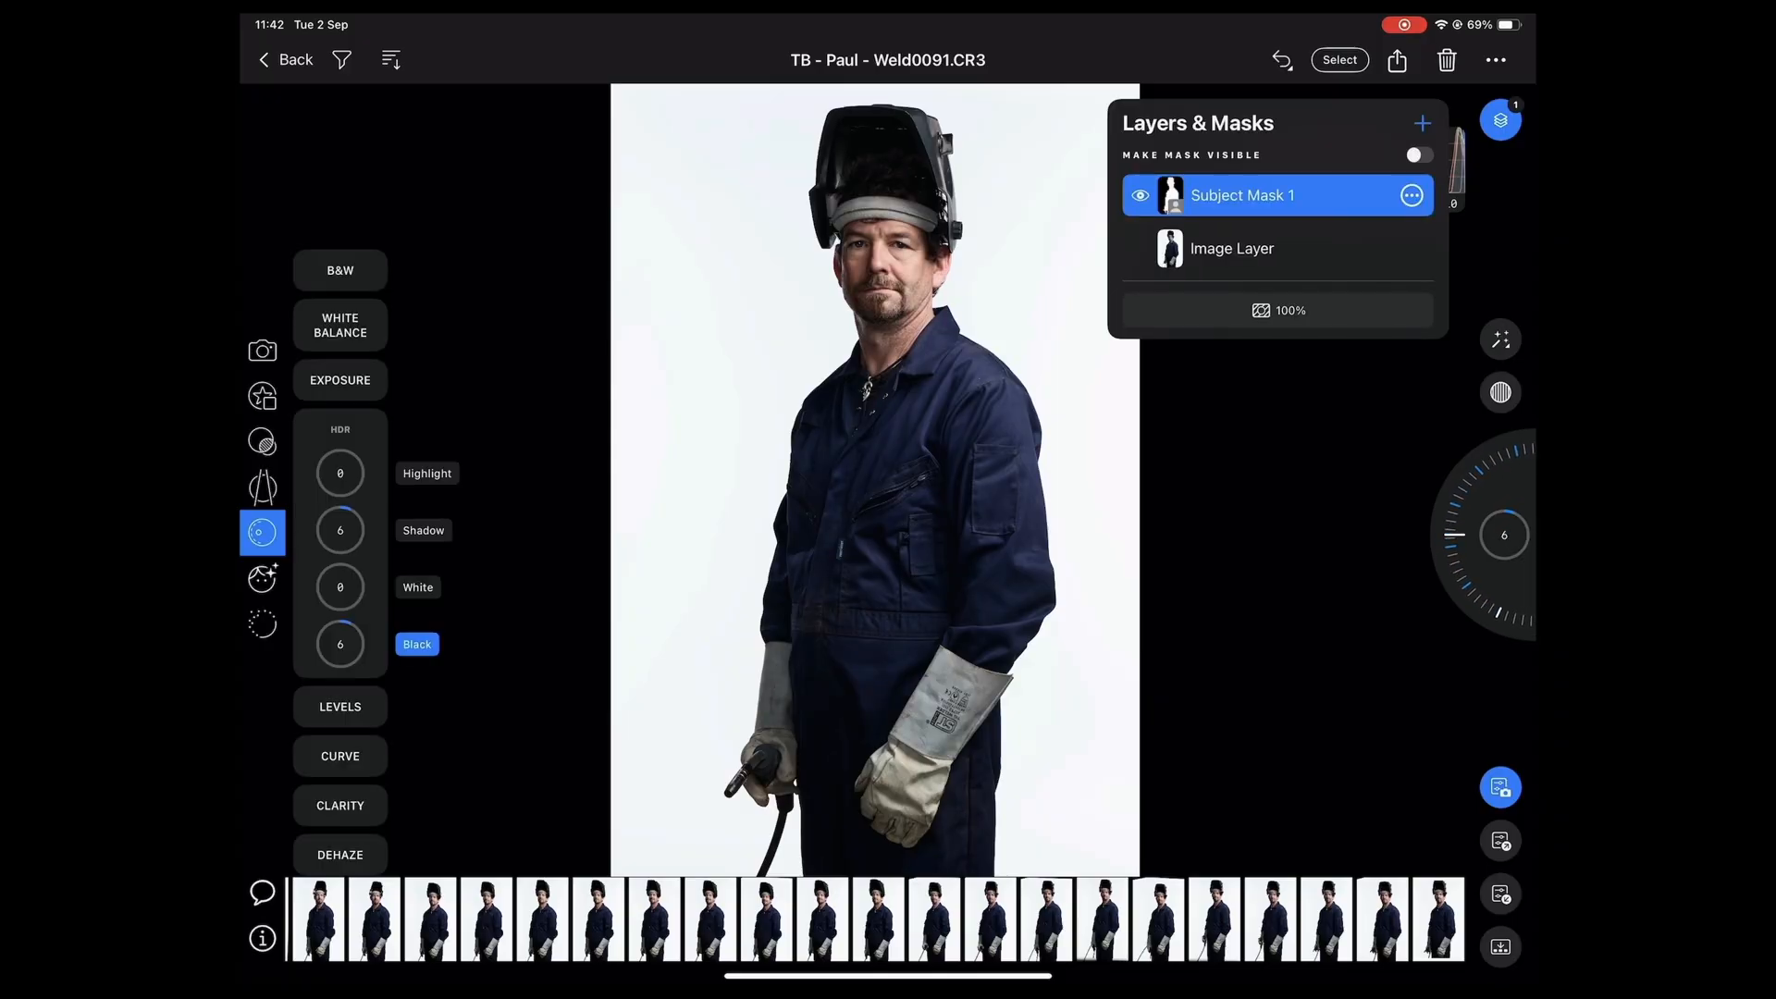